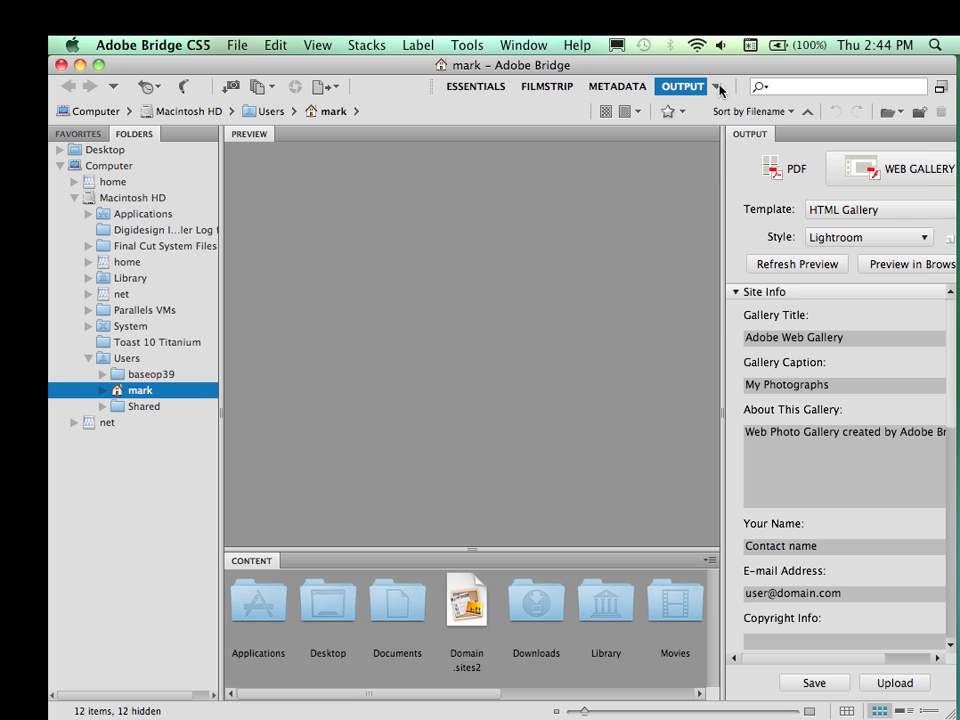
# Step: Switch to the Essentials workspace and back to Output, browsing the Desktop folder
pyautogui.click(718, 86)
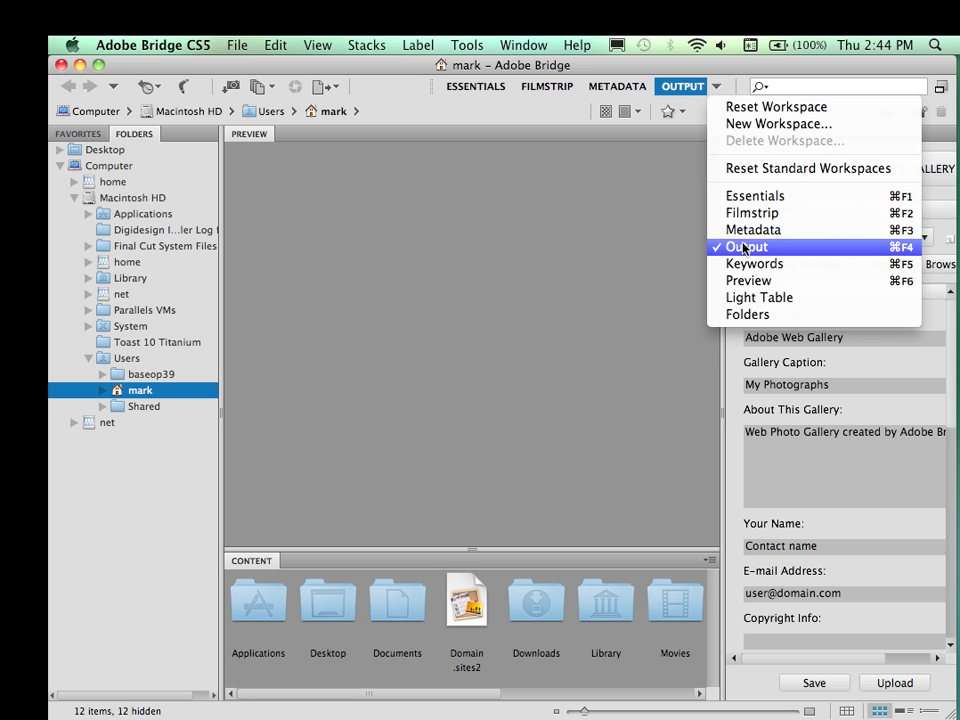
pyautogui.click(747, 246)
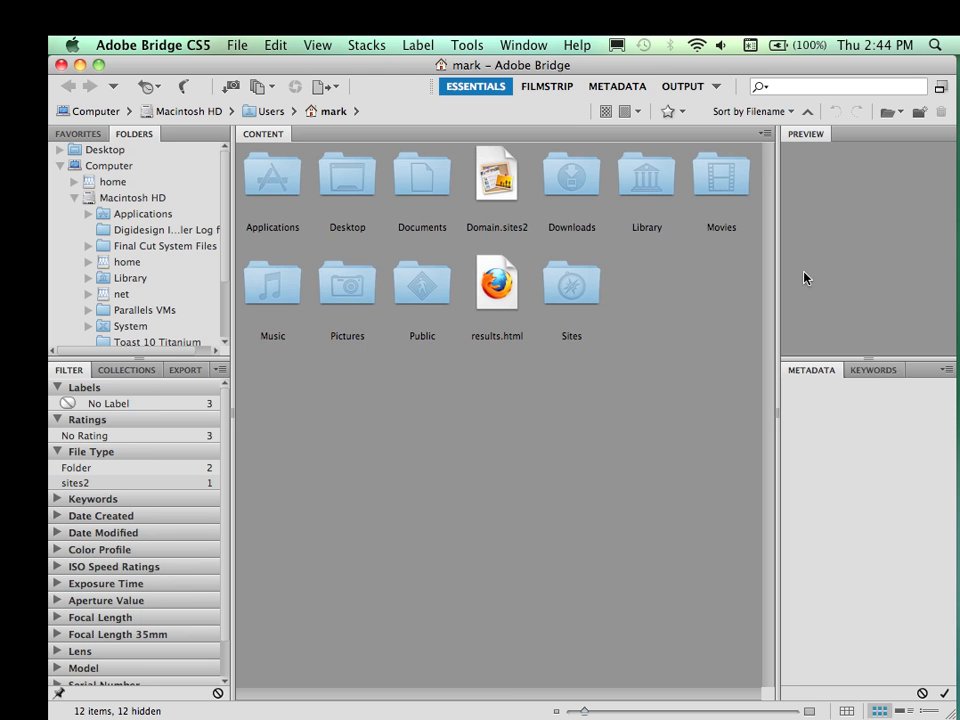
pyautogui.click(682, 86)
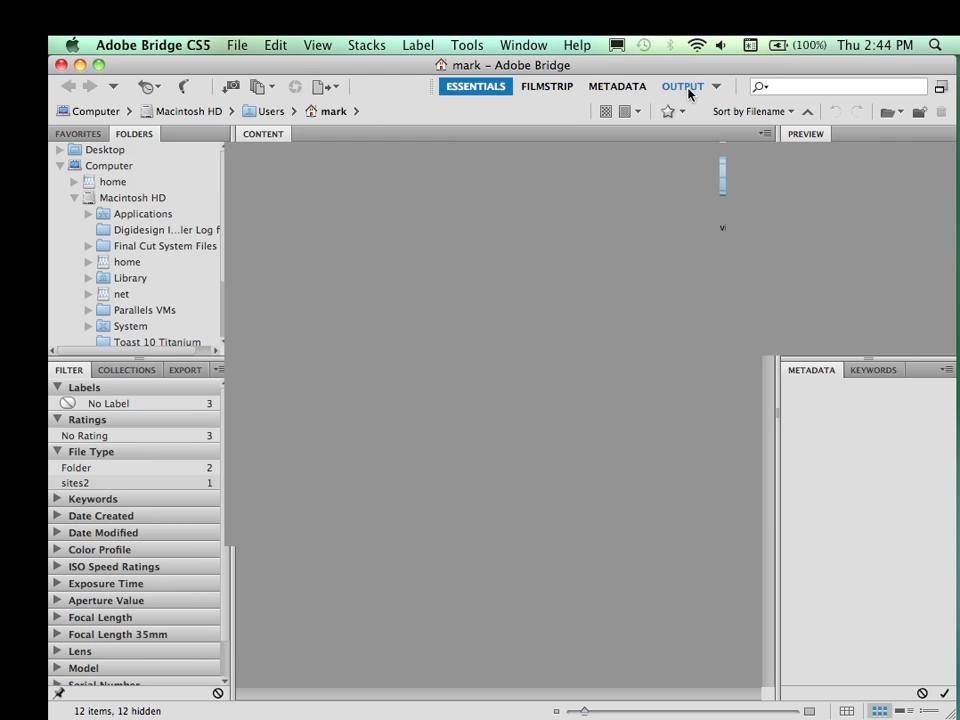
pyautogui.click(682, 86)
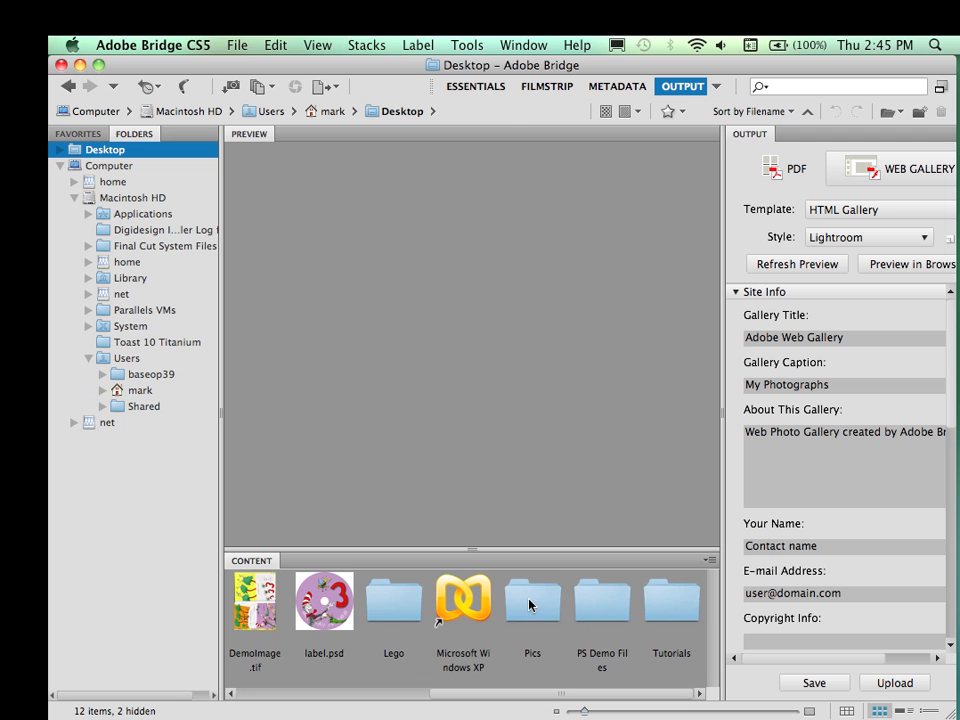
# Step: Open the Desktop Pics folder and select all seven airplane photos
pyautogui.doubleClick(532, 600)
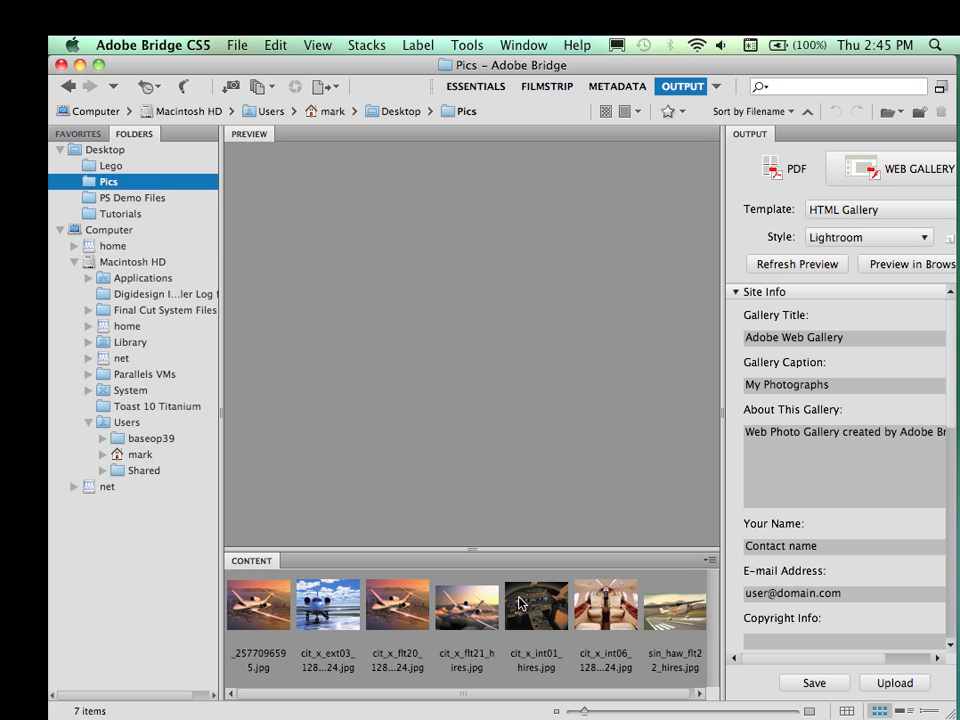
pyautogui.click(258, 604)
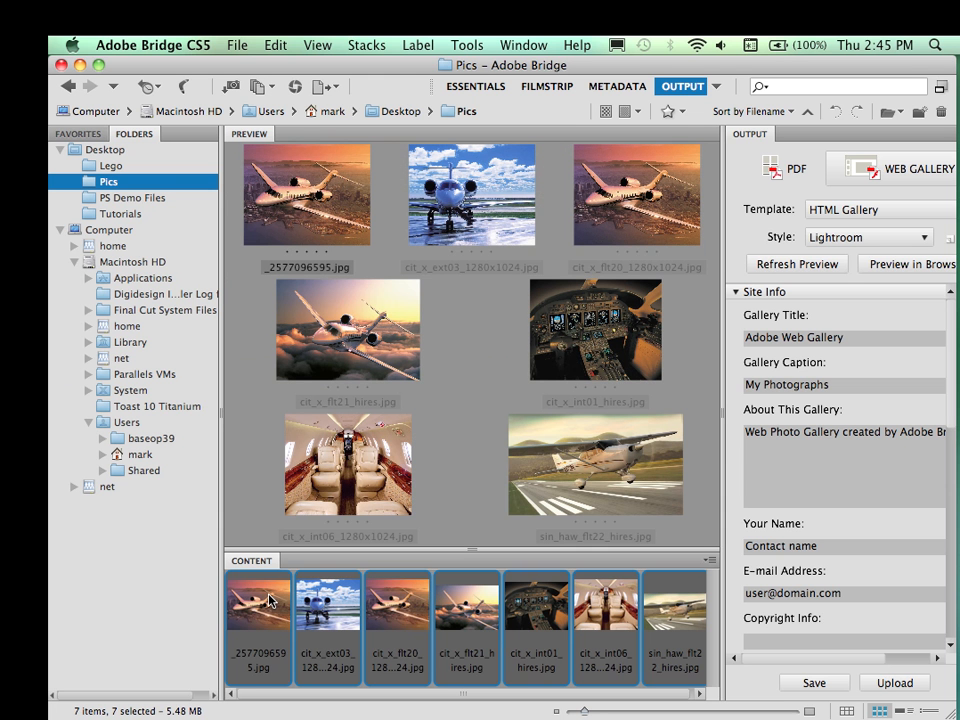
pyautogui.moveTo(376, 586)
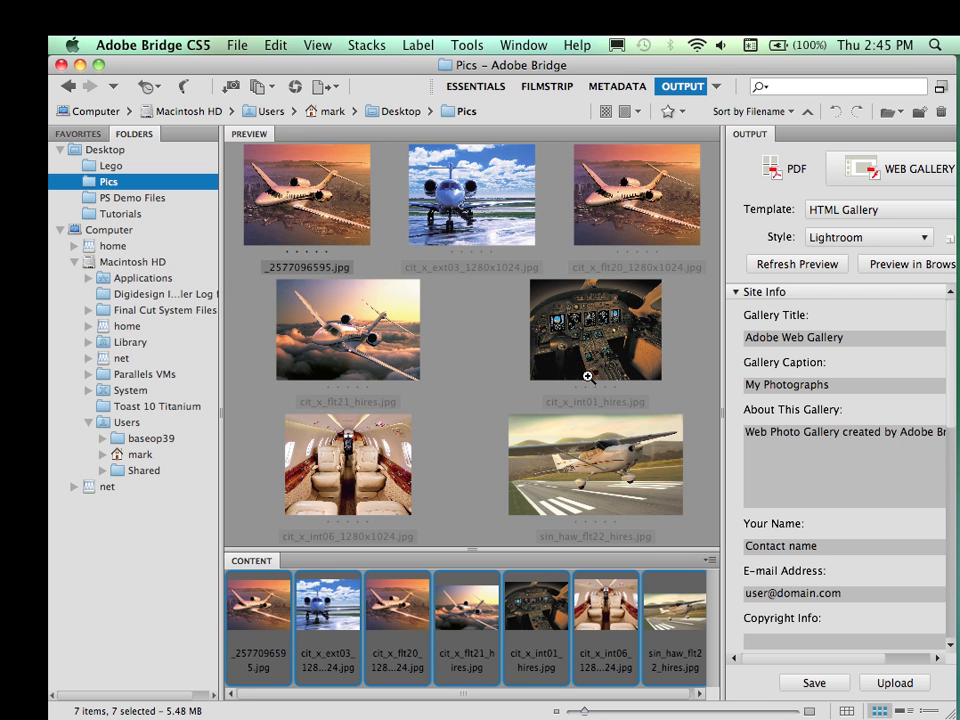
pyautogui.moveTo(568, 295)
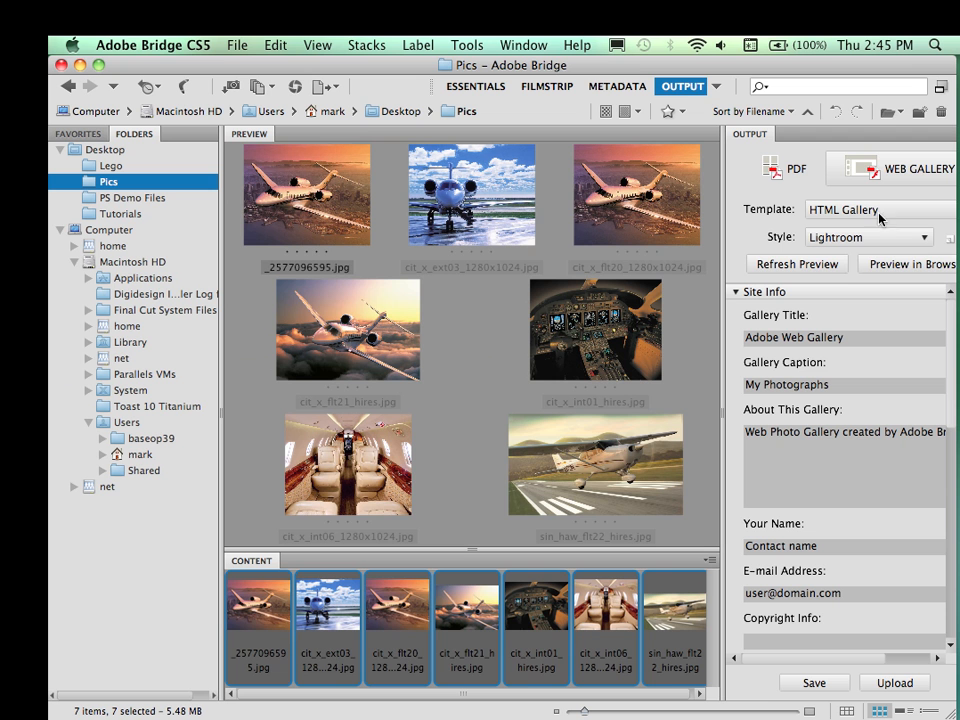
pyautogui.moveTo(800, 213)
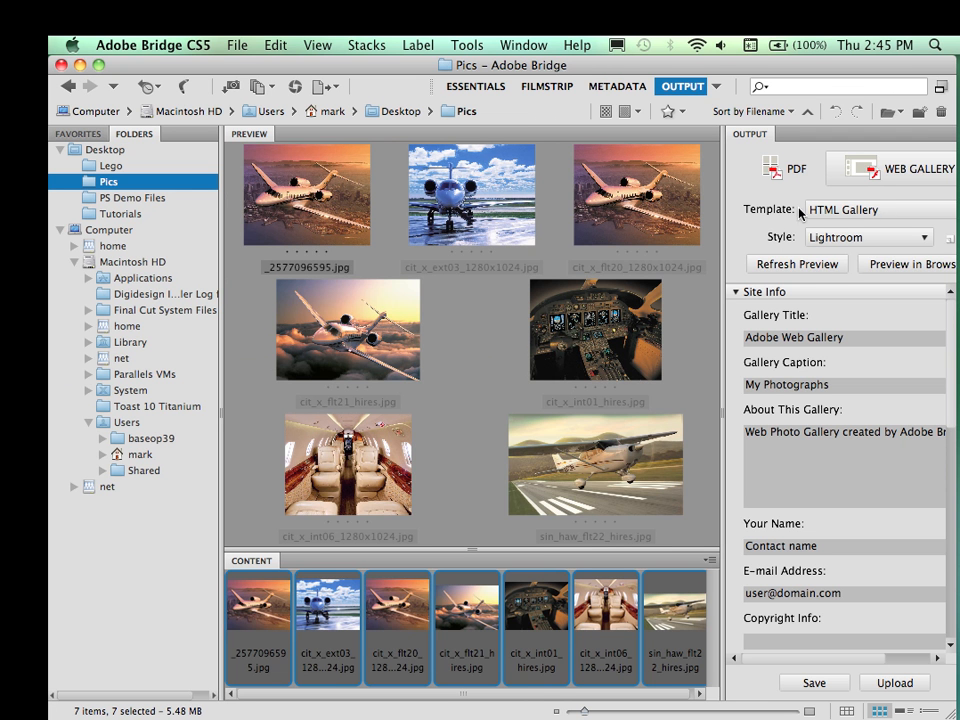
pyautogui.moveTo(860, 220)
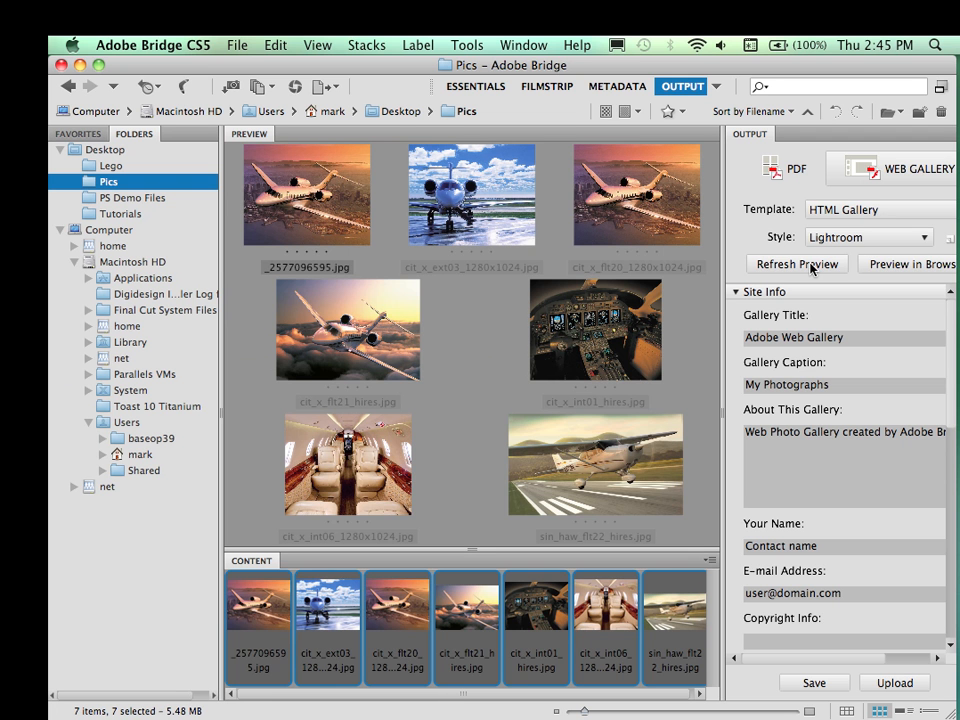
# Step: Refresh the Output Preview and view the first airplane photo large in the HTML gallery
pyautogui.click(796, 263)
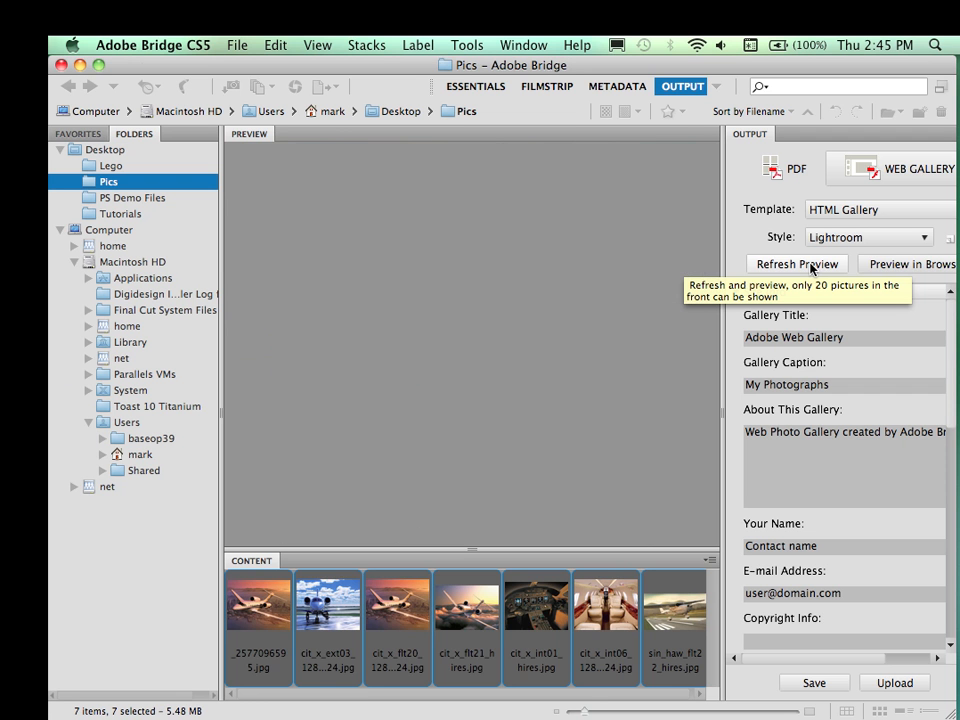
pyautogui.click(796, 263)
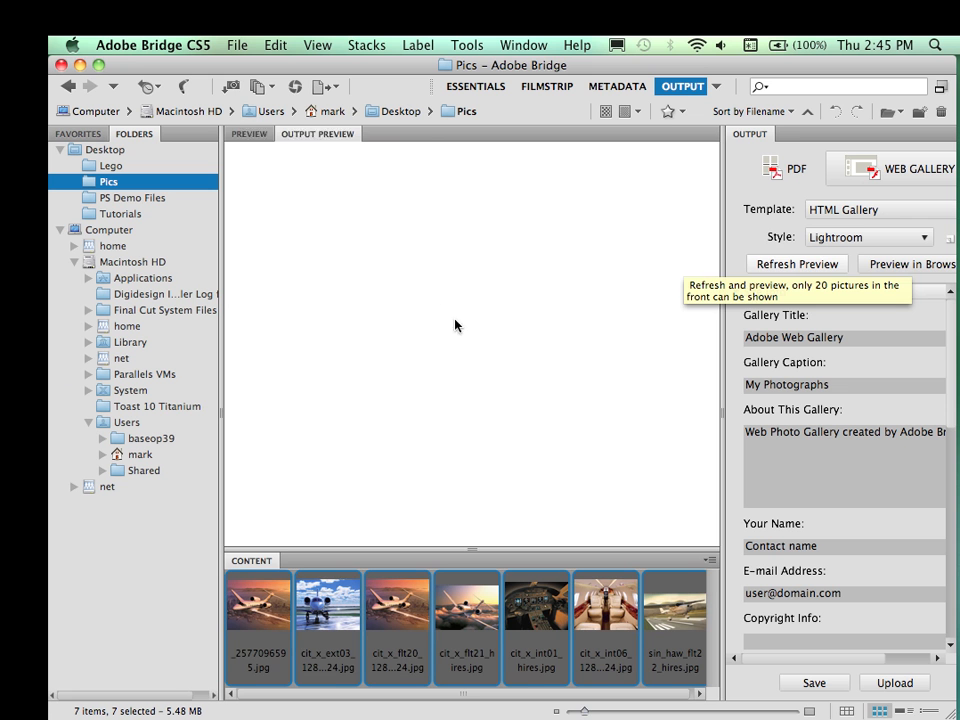
pyautogui.click(797, 263)
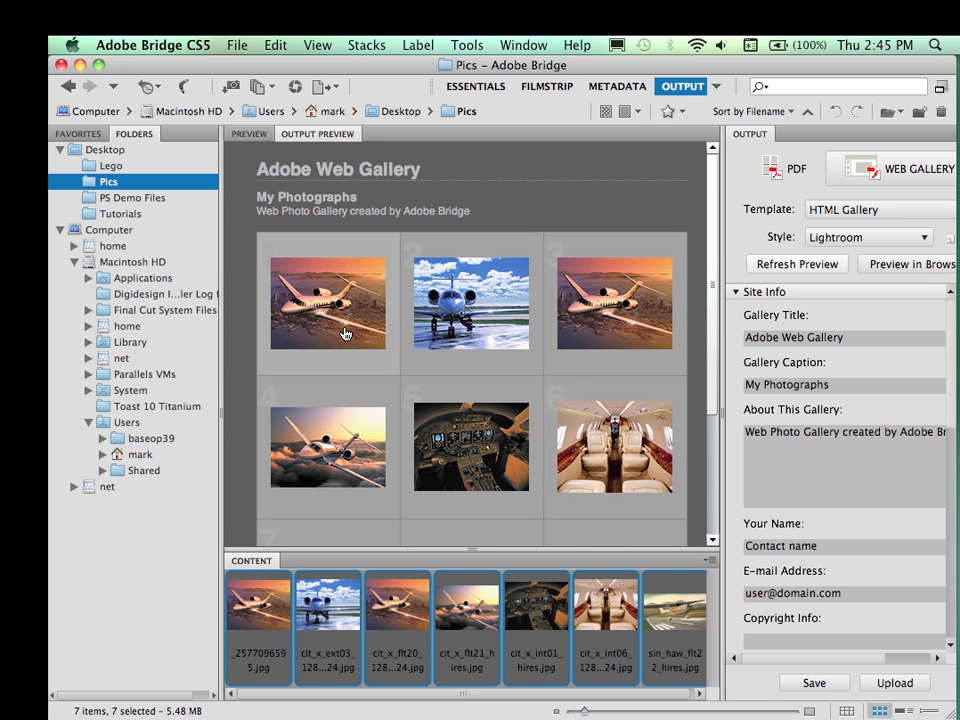
pyautogui.click(327, 303)
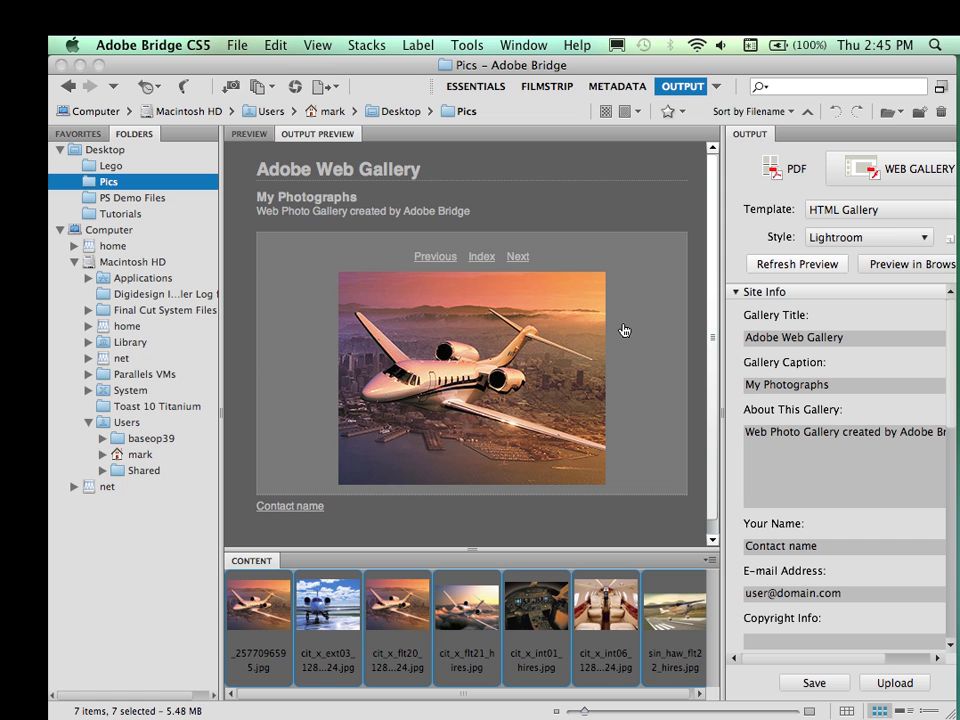
# Step: Set the gallery template to Filmstrip with the Darkroom style and refresh the preview
pyautogui.click(868, 209)
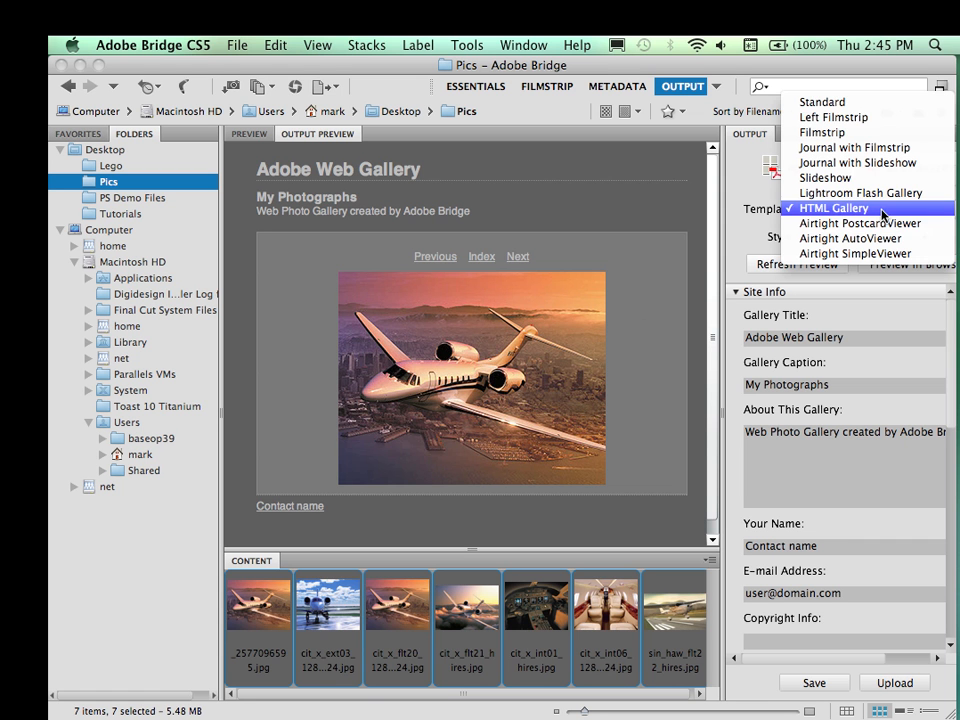
pyautogui.moveTo(852, 147)
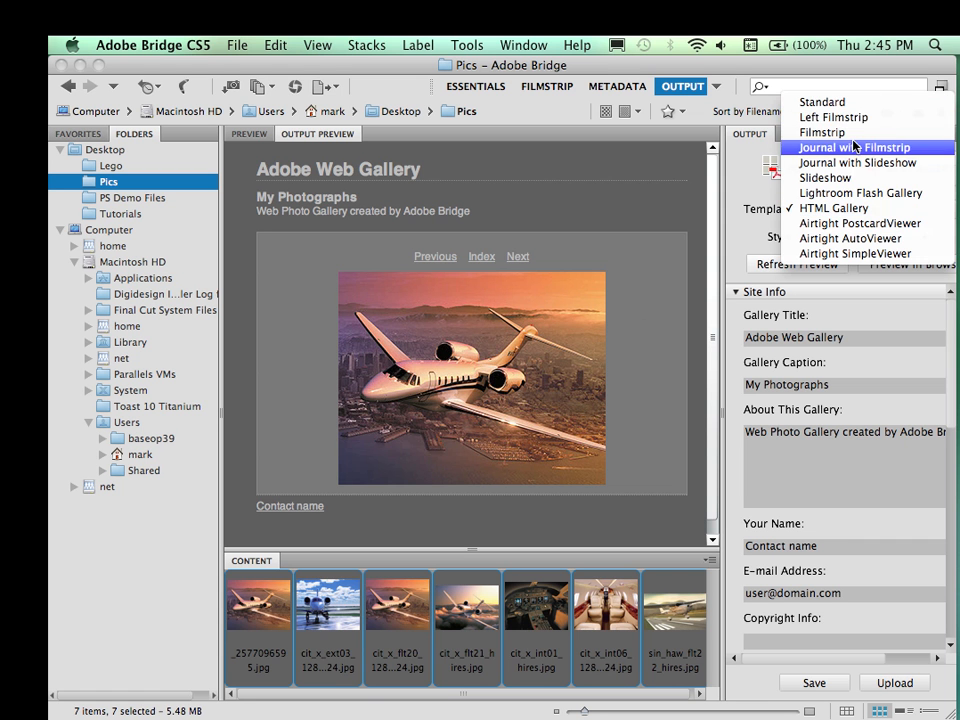
pyautogui.click(822, 132)
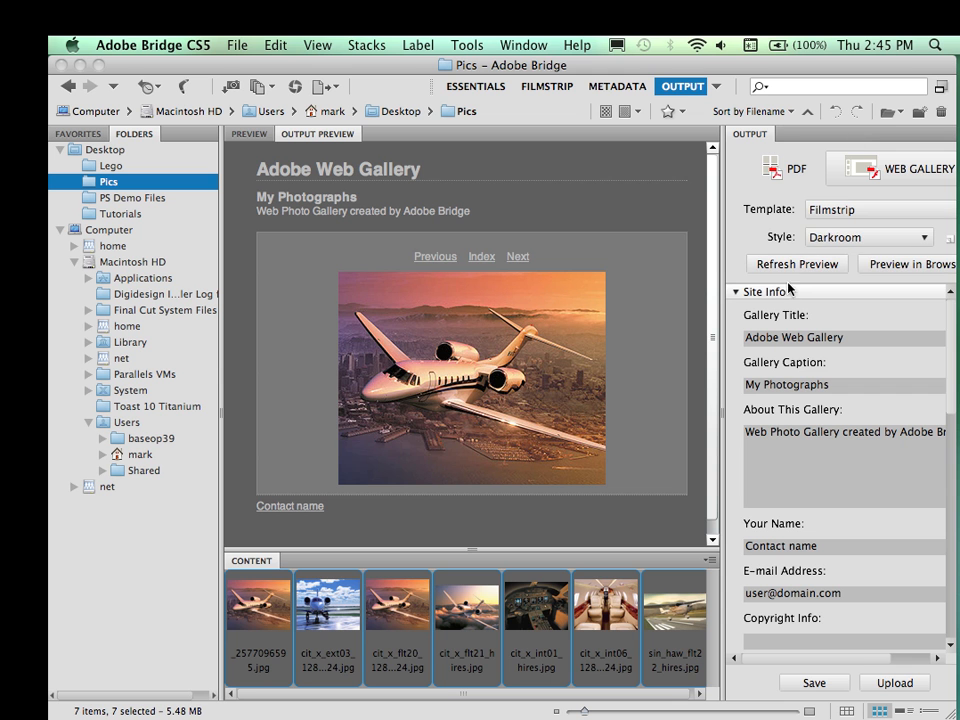
pyautogui.click(867, 237)
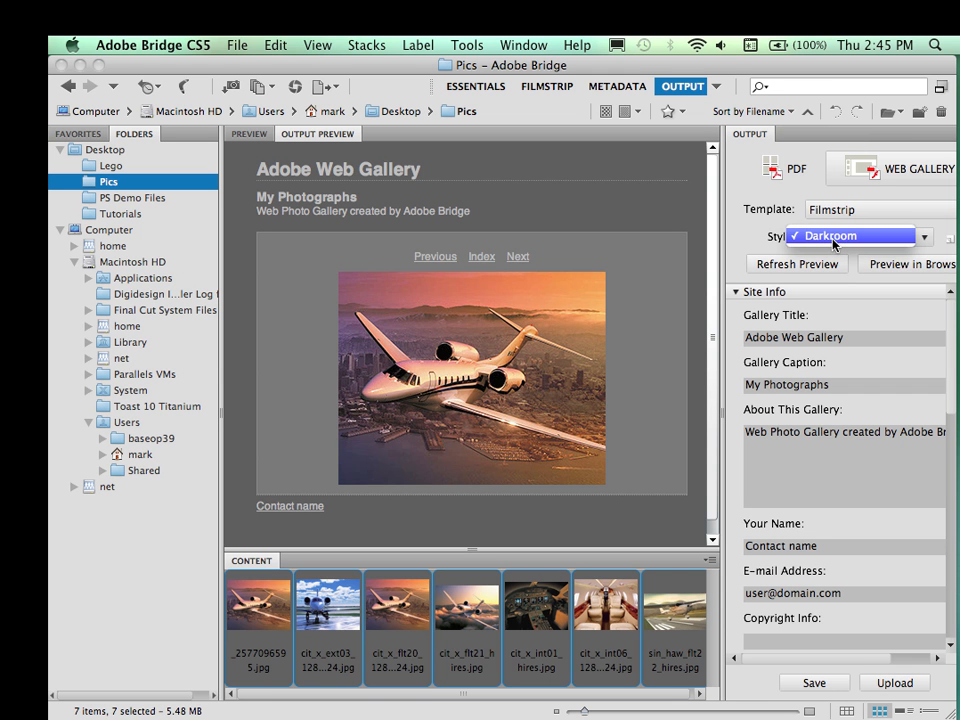
pyautogui.click(850, 236)
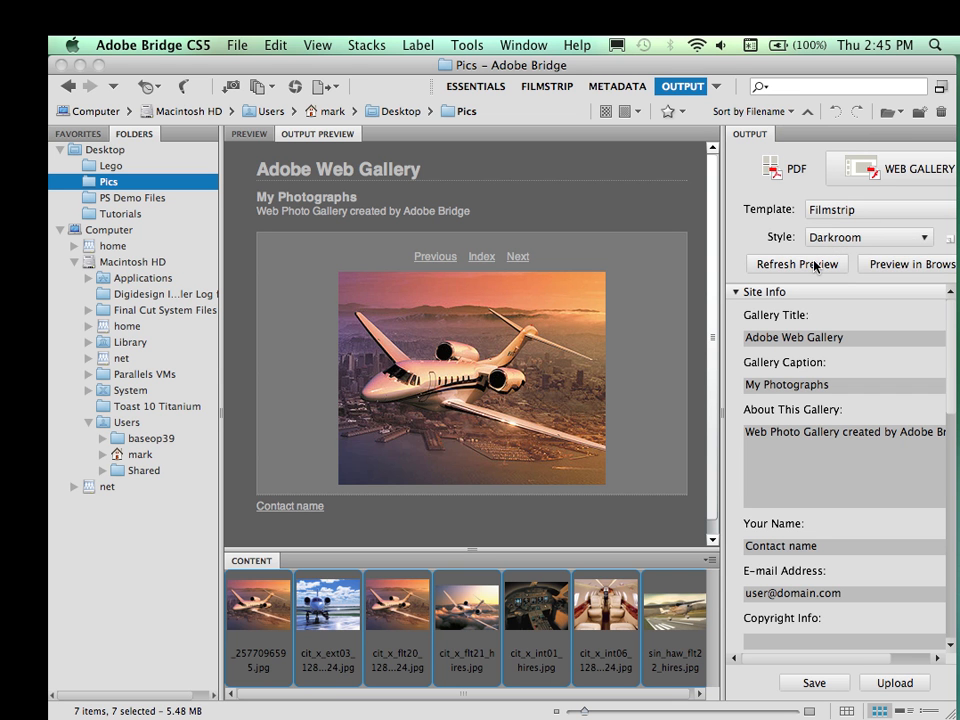
pyautogui.click(796, 263)
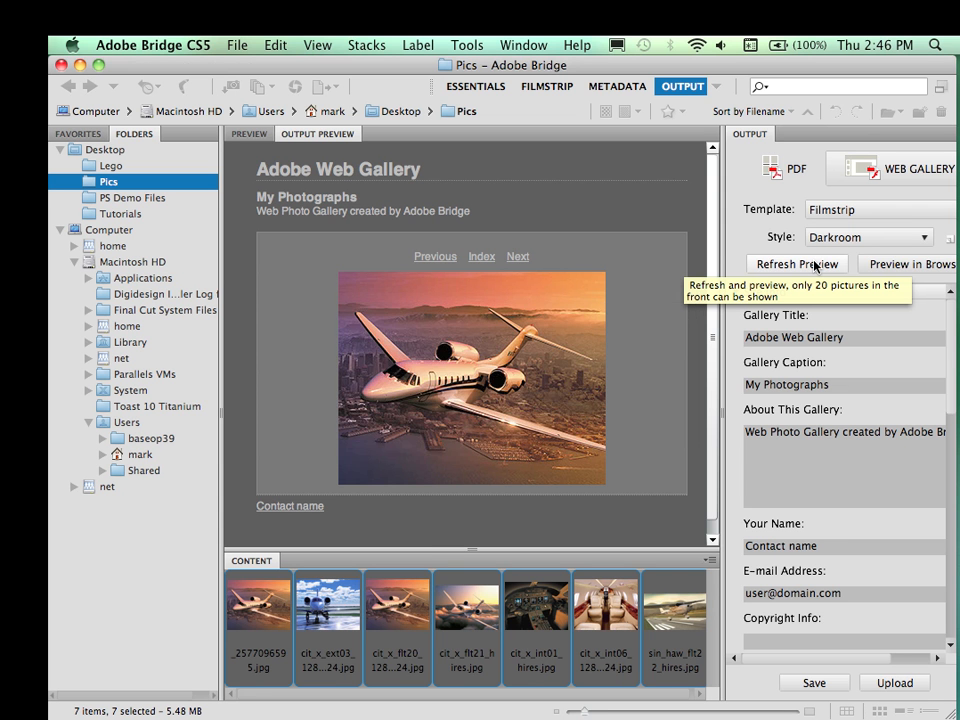
pyautogui.click(797, 263)
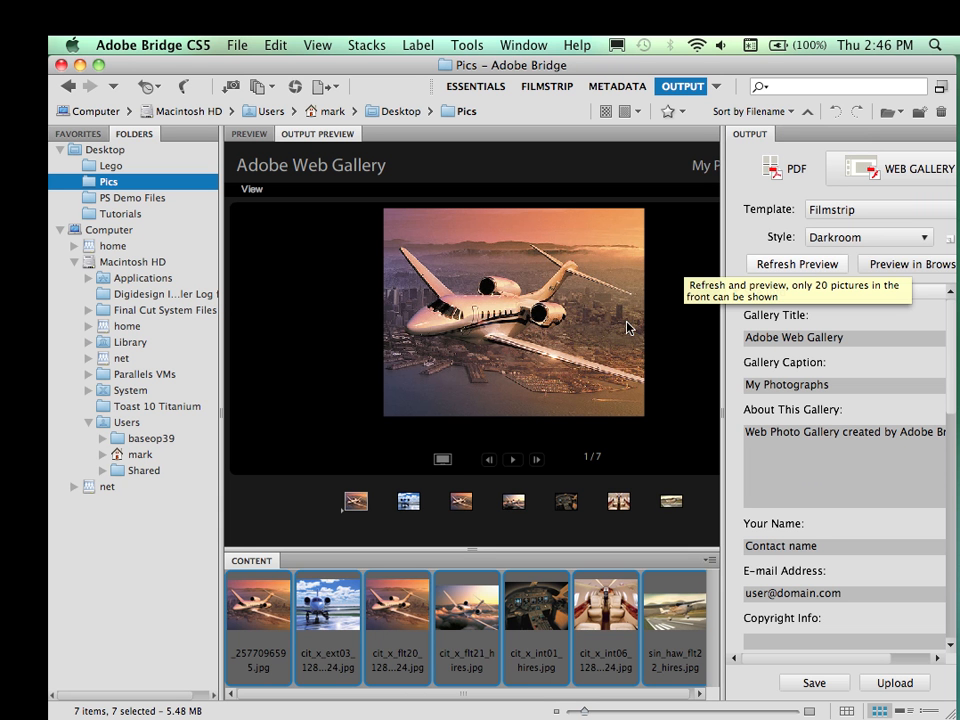
pyautogui.moveTo(573, 341)
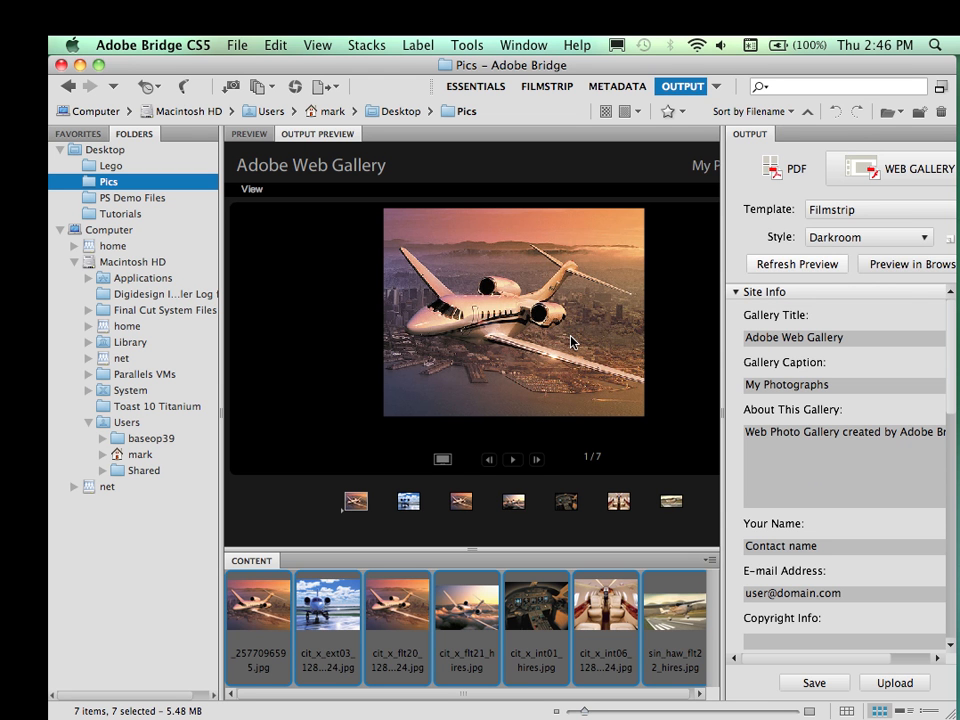
pyautogui.moveTo(752, 268)
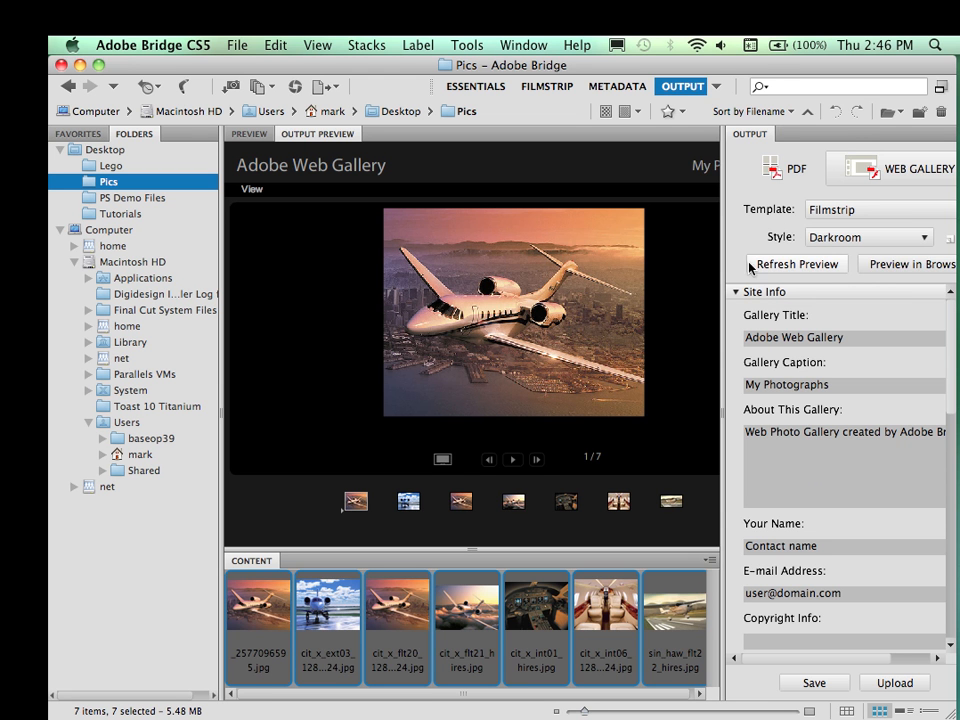
pyautogui.moveTo(558, 322)
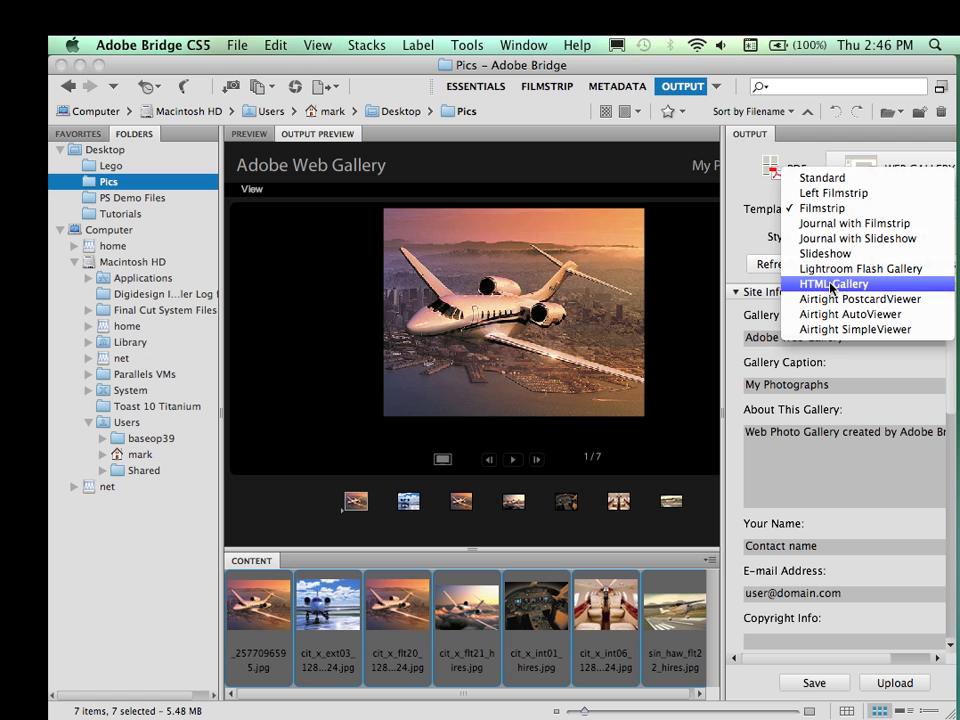
pyautogui.moveTo(860, 268)
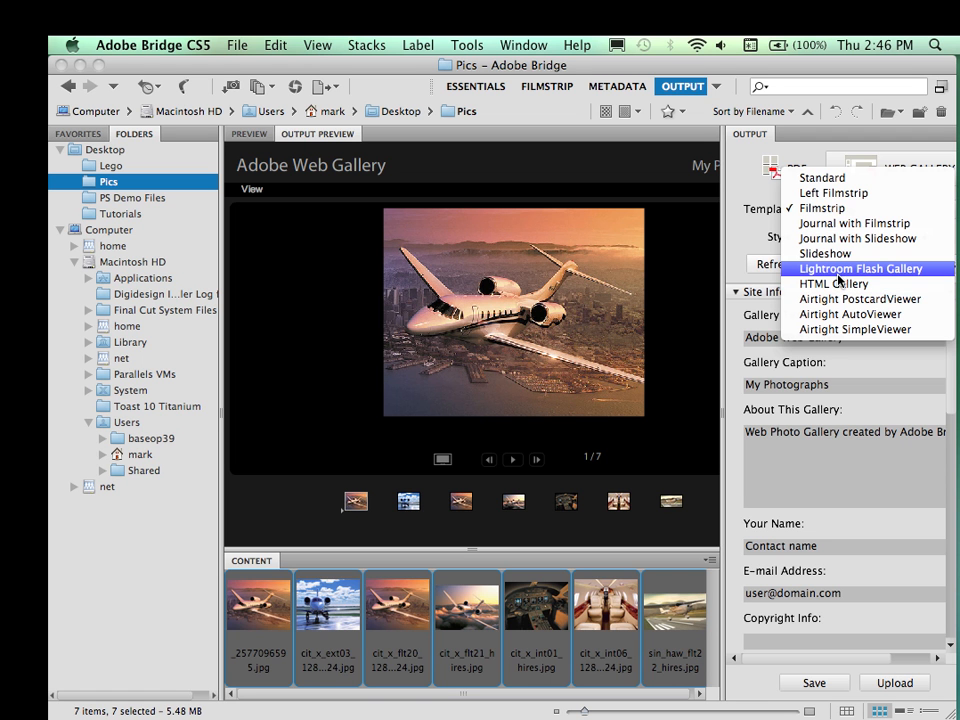
pyautogui.moveTo(834, 283)
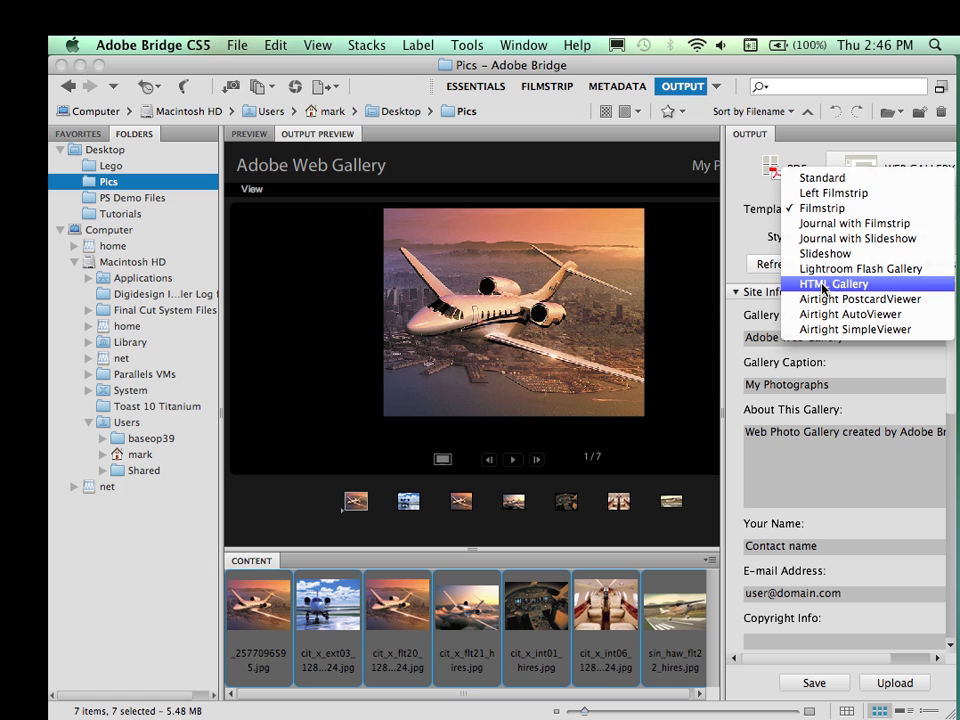
pyautogui.click(822, 207)
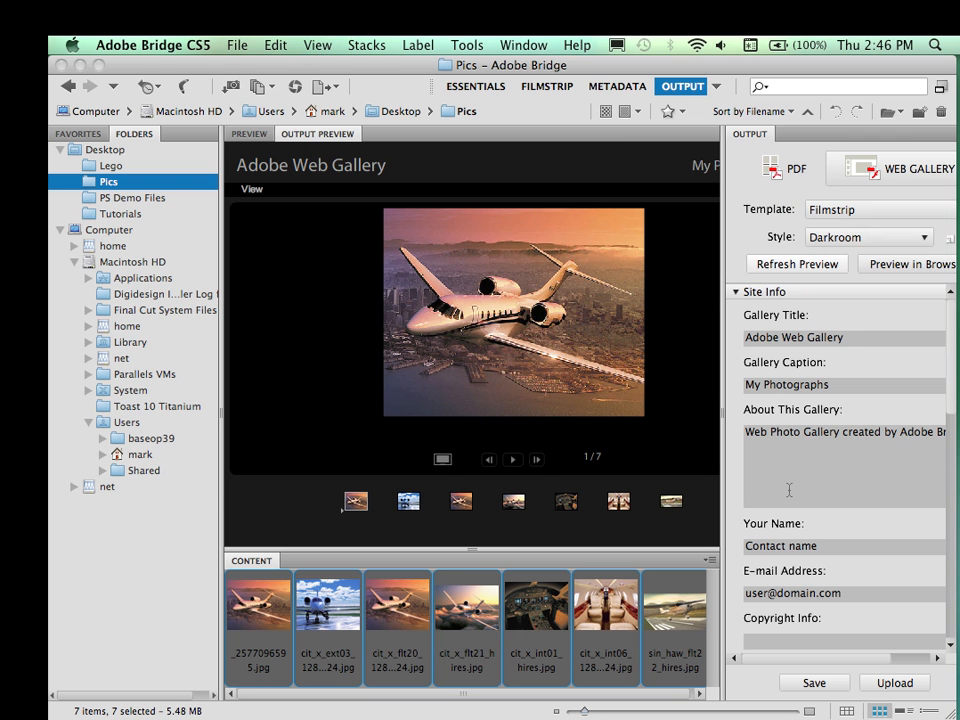
# Step: Set the gallery title to 'Photoshop Editing' and the caption to 'GCM 180'
pyautogui.click(843, 337)
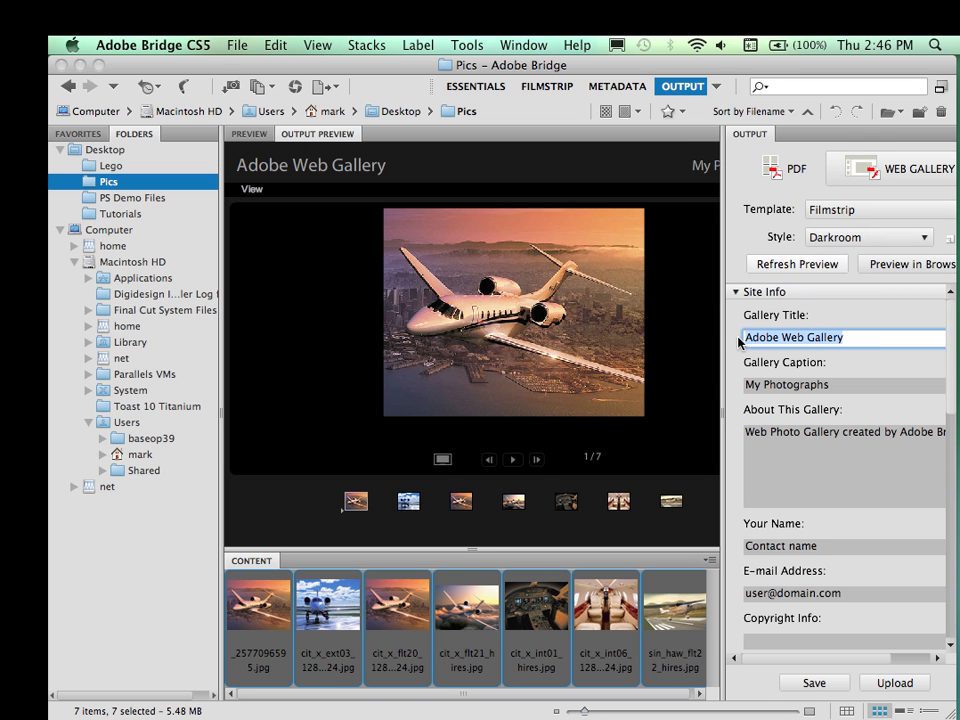
pyautogui.write('Pho')
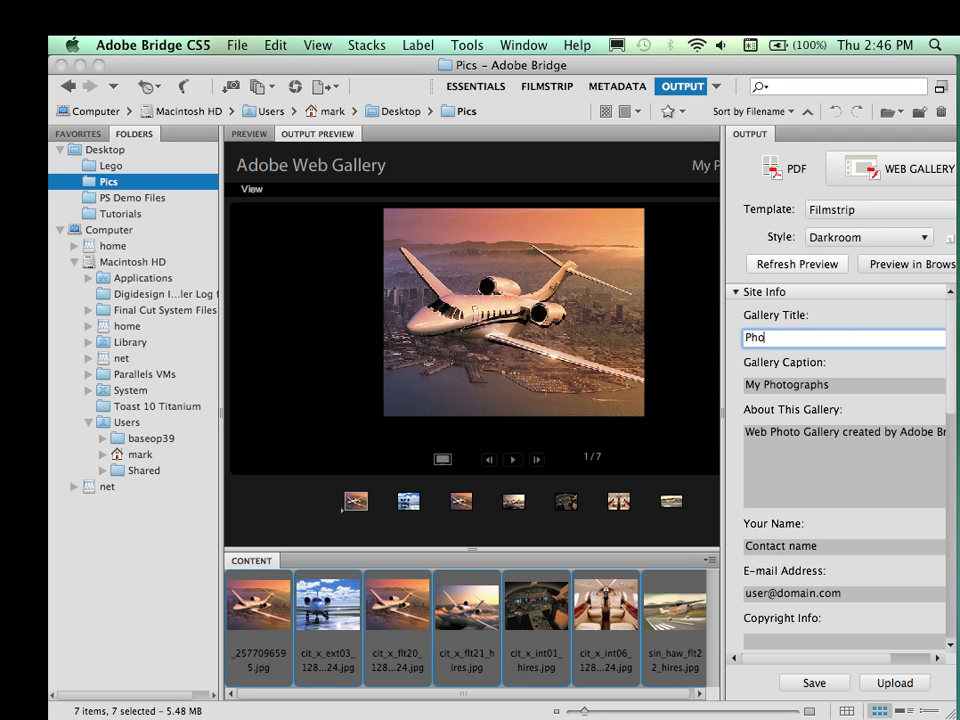
pyautogui.write('totshd')
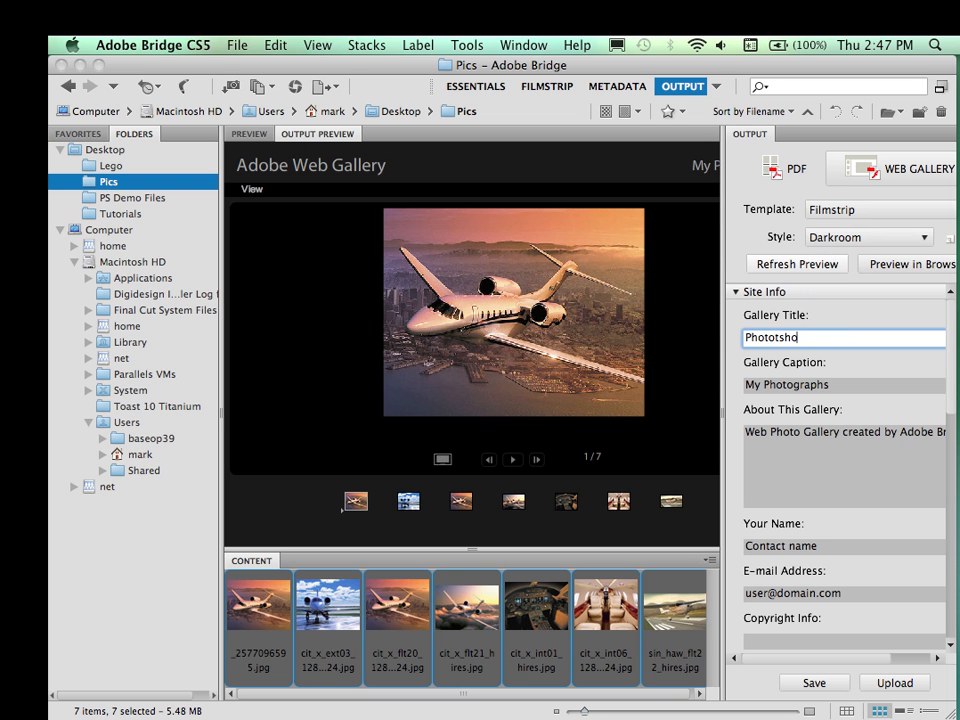
pyautogui.write('Photoshop')
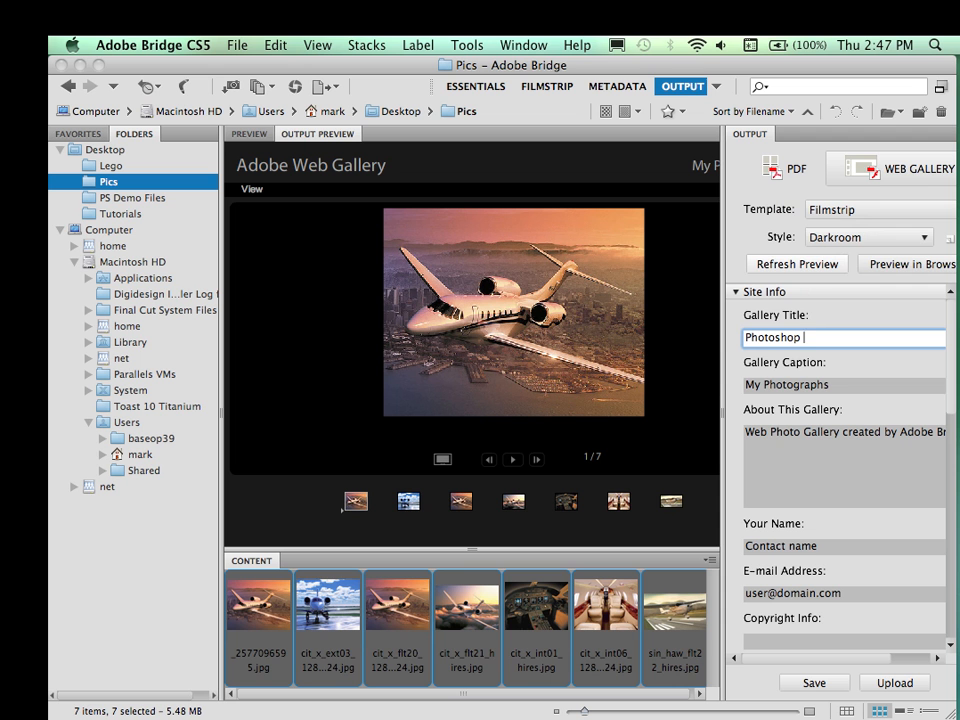
pyautogui.write('Editing')
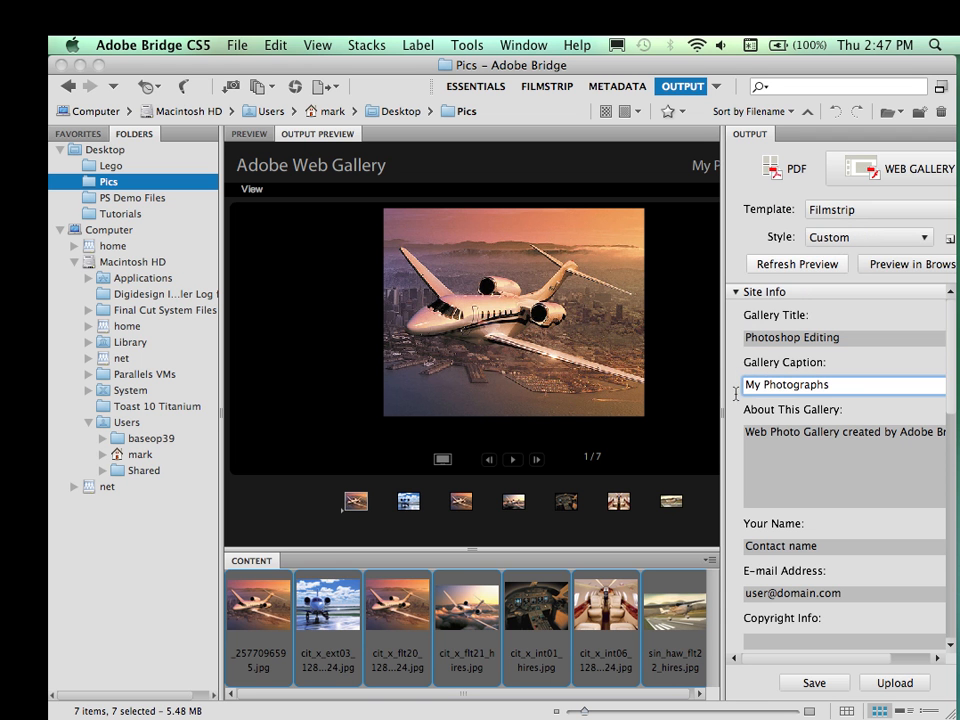
pyautogui.tripleClick(787, 384)
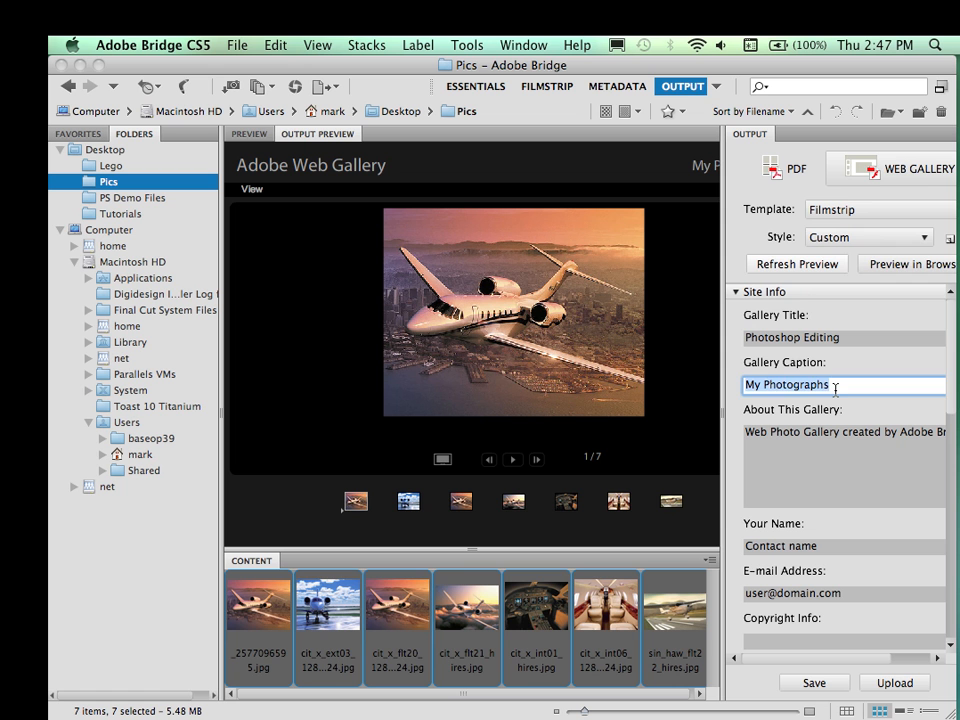
pyautogui.write('GCM 180')
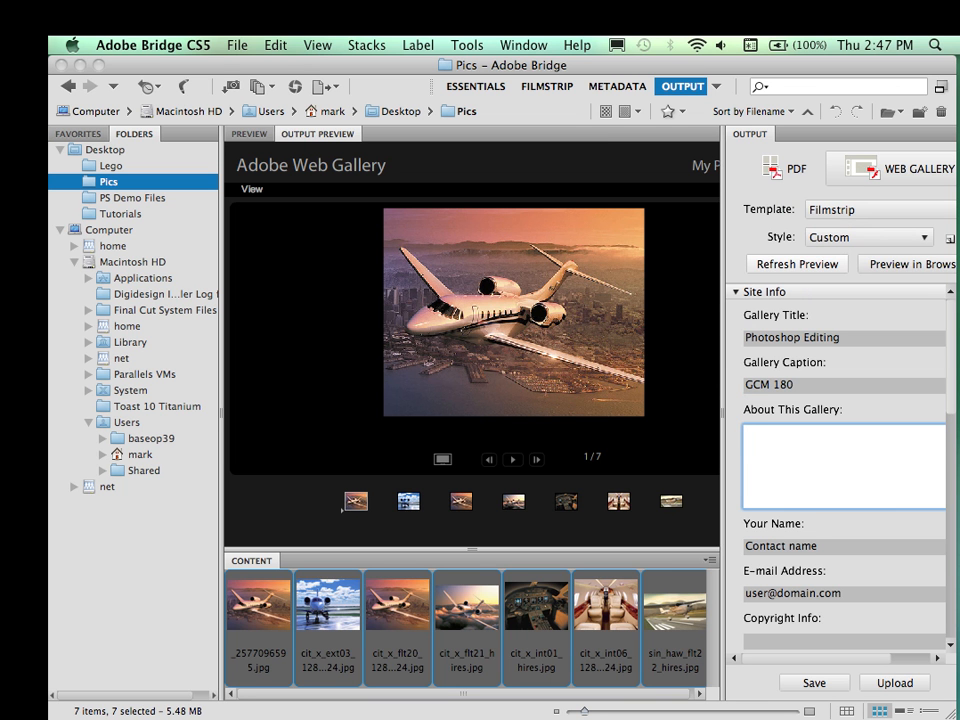
# Step: Enter the About text on Photoshop-edited storybook images and clear the contact name and e-mail
pyautogui.write('These')
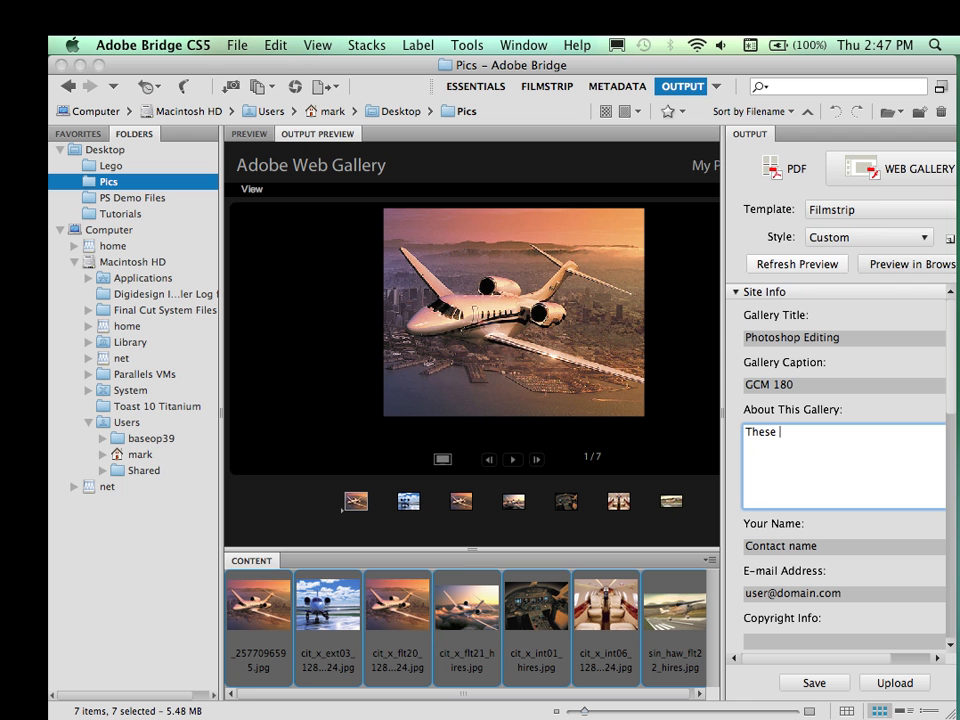
pyautogui.write('are images tha')
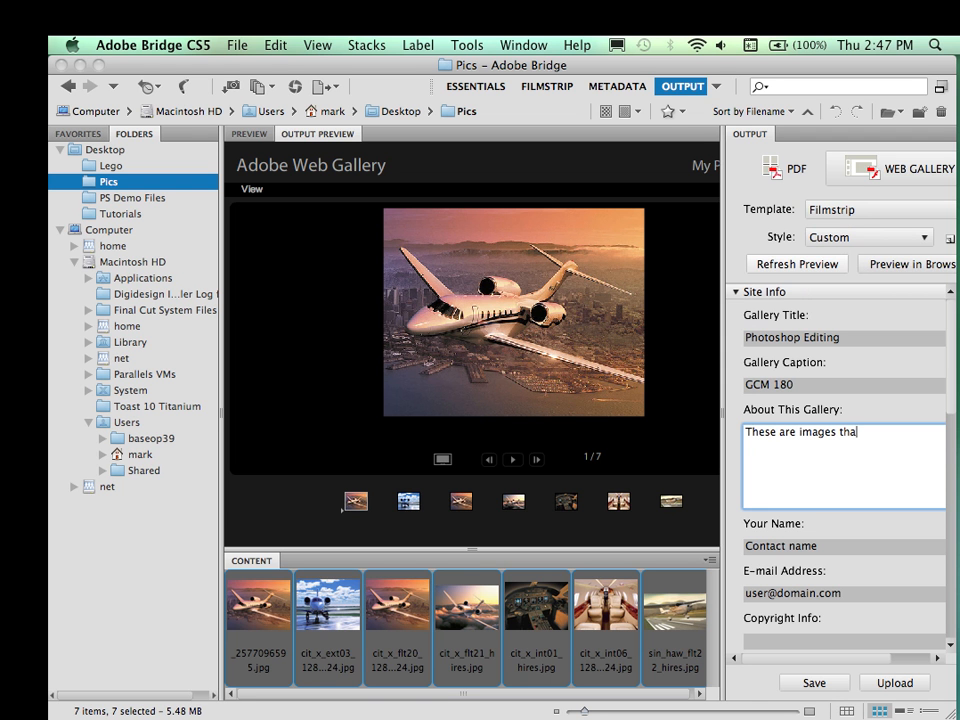
pyautogui.write('were edited in Photoshop in p')
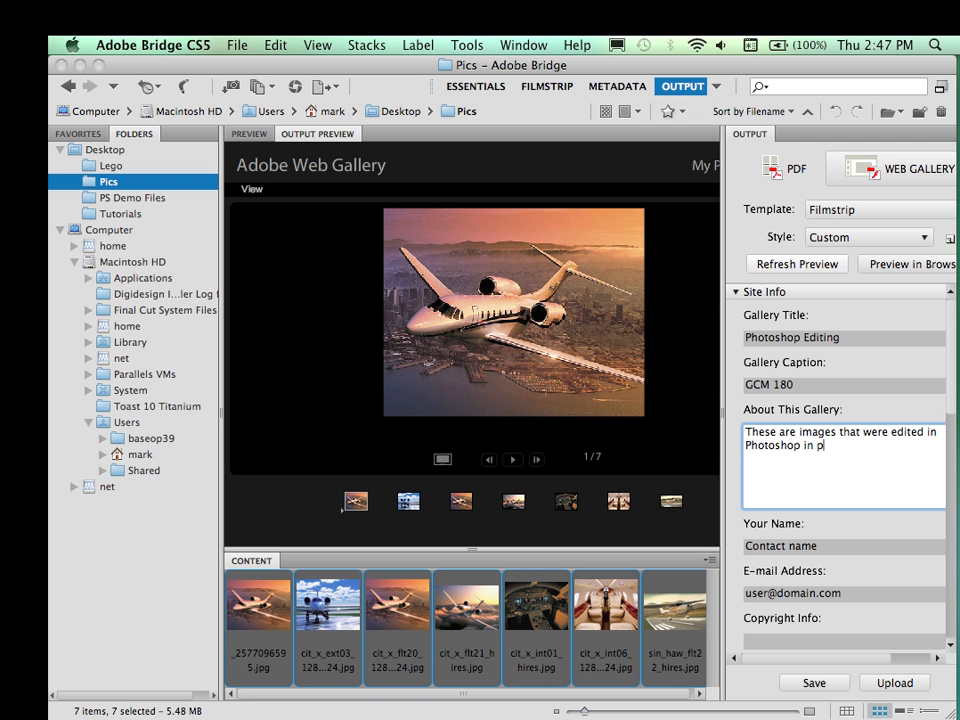
pyautogui.write('reparation')
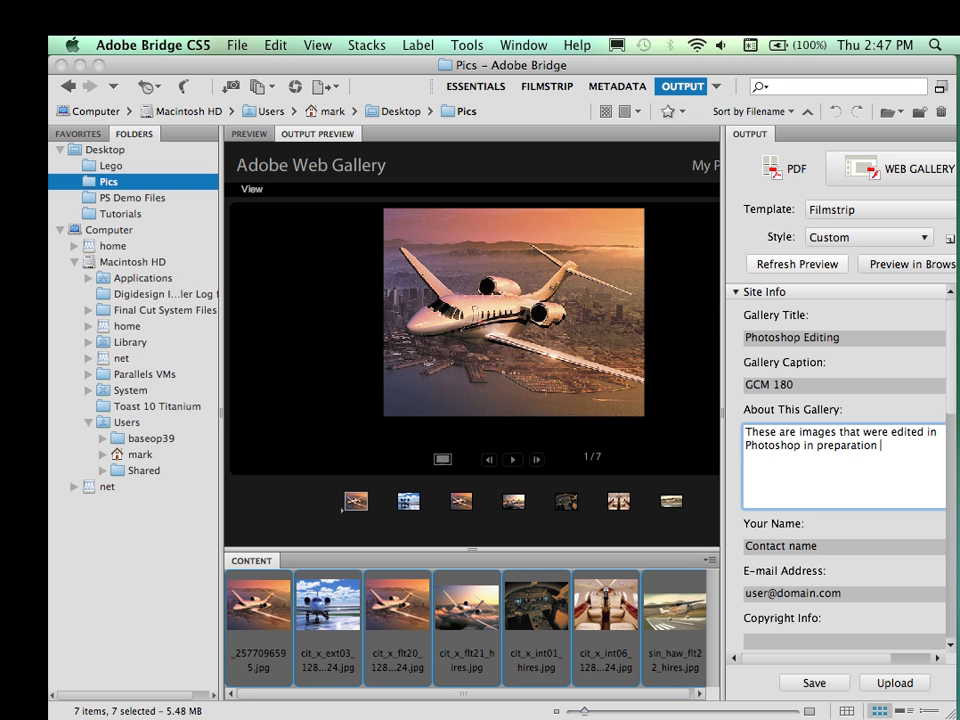
pyautogui.write('for the video')
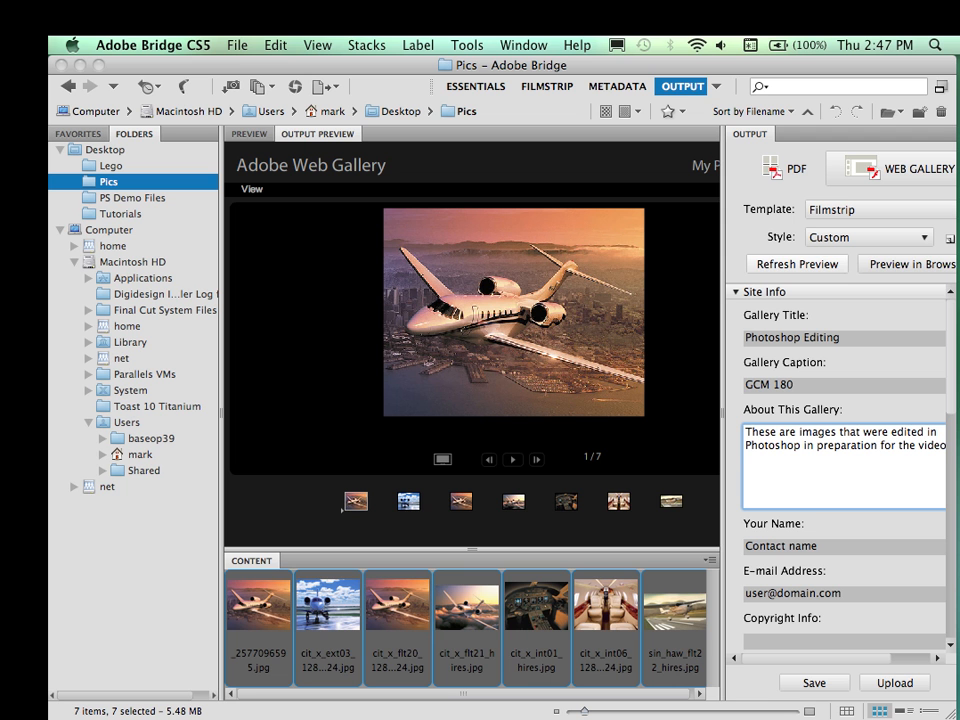
pyautogui.write('storybook.')
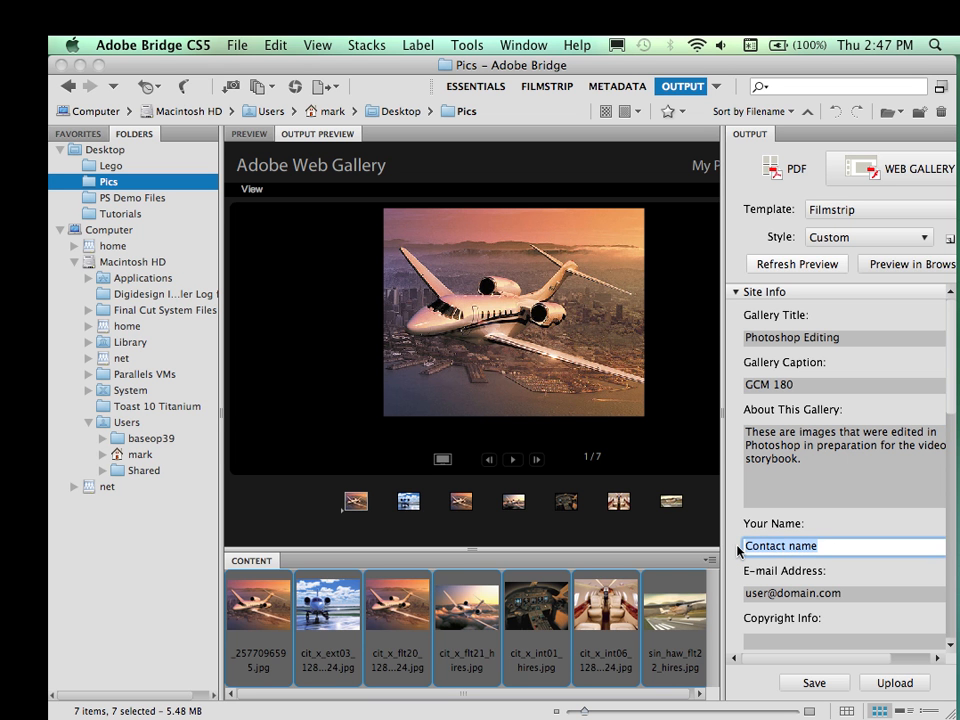
pyautogui.click(842, 593)
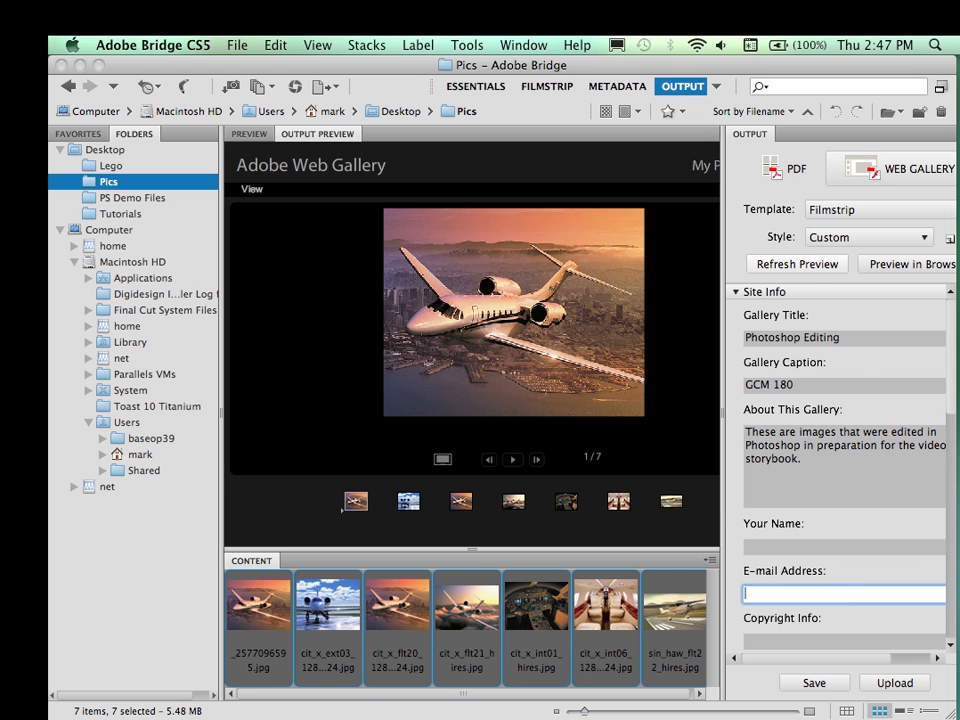
pyautogui.click(796, 263)
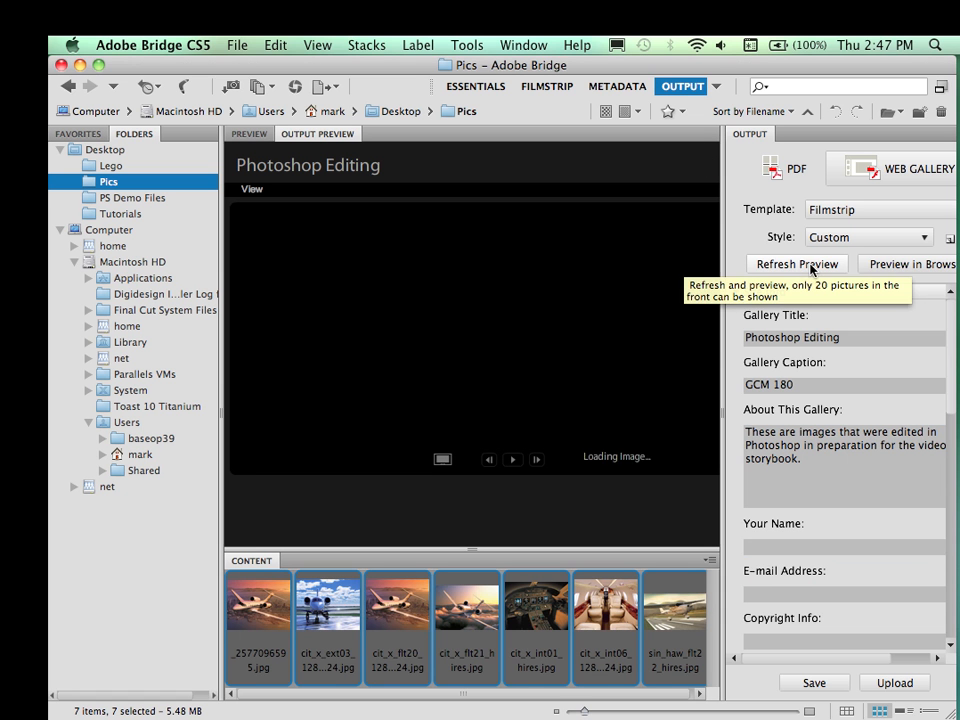
# Step: Refresh the preview to show the 'Photoshop Editing' title above the photos
pyautogui.click(796, 263)
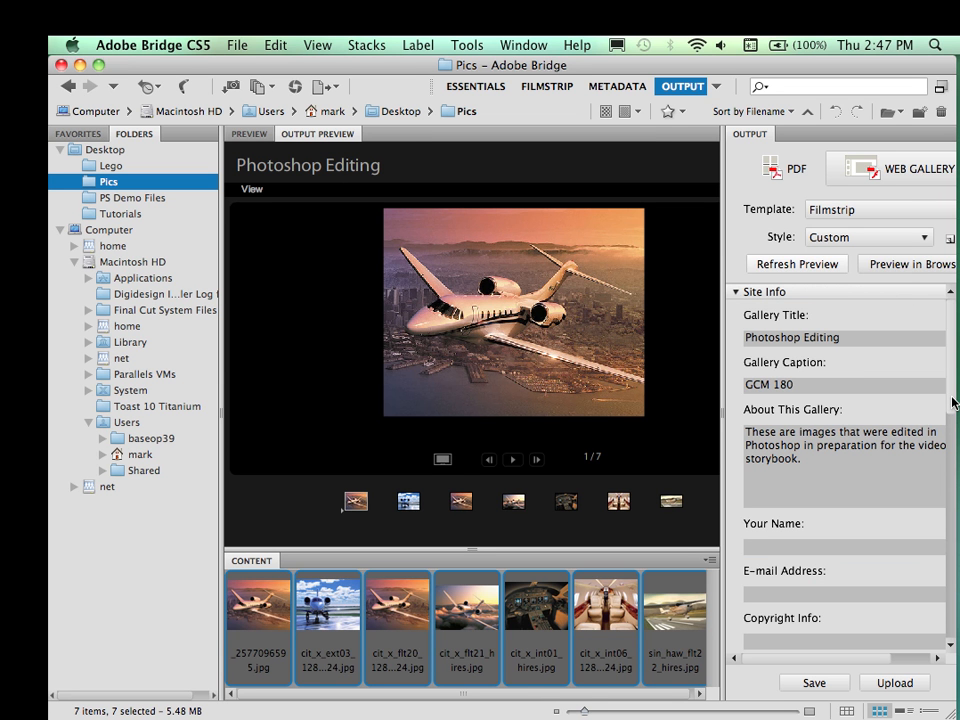
pyautogui.moveTo(827, 530)
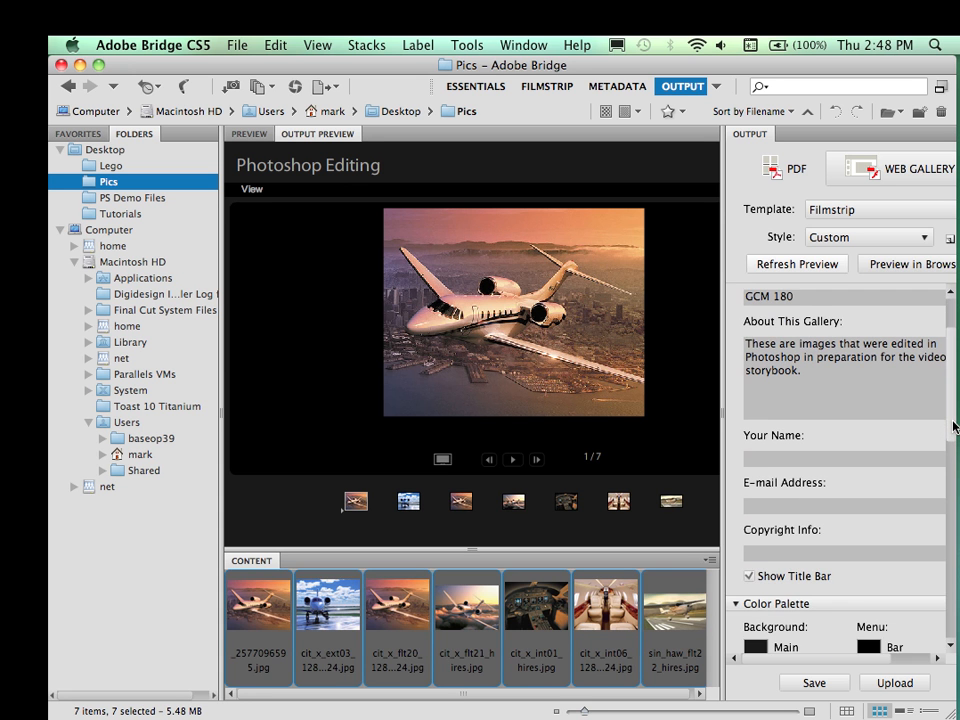
pyautogui.scroll(-3)
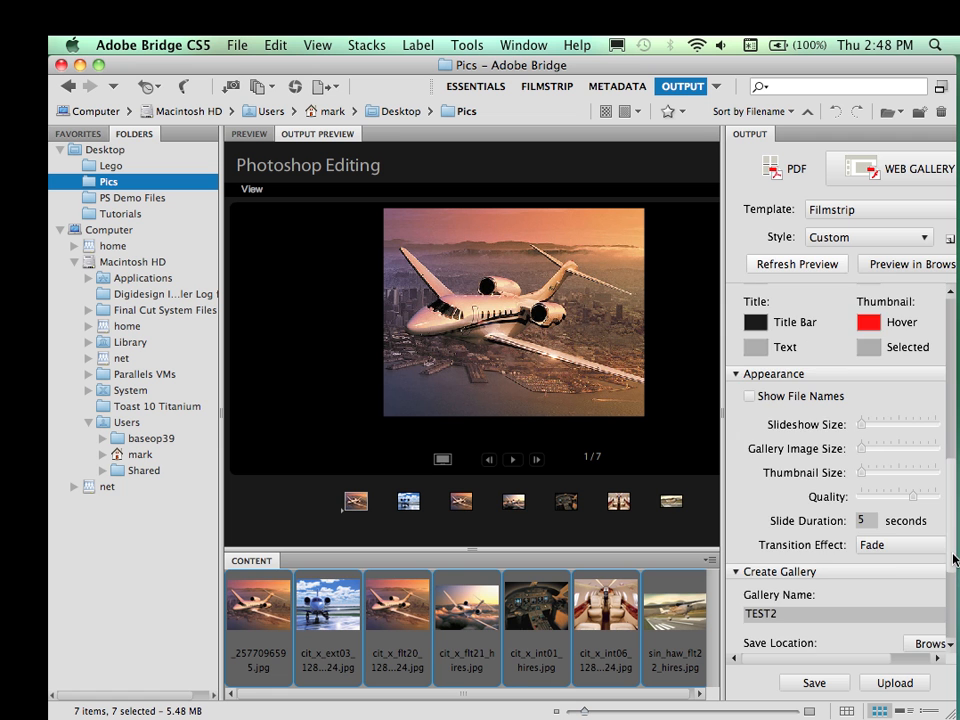
pyautogui.scroll(-3)
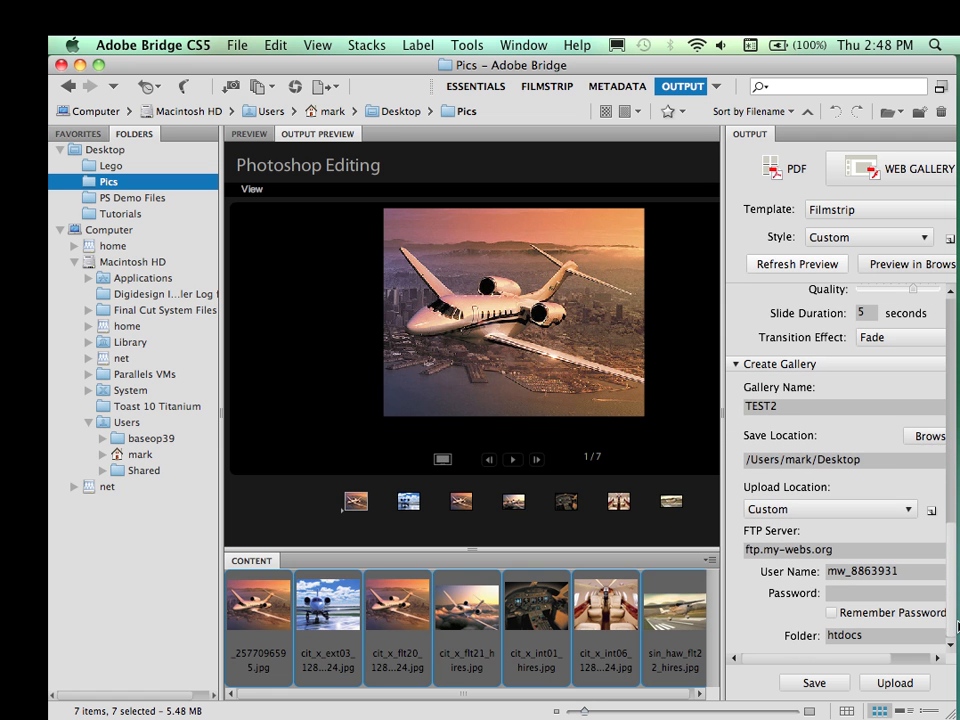
pyautogui.moveTo(810, 409)
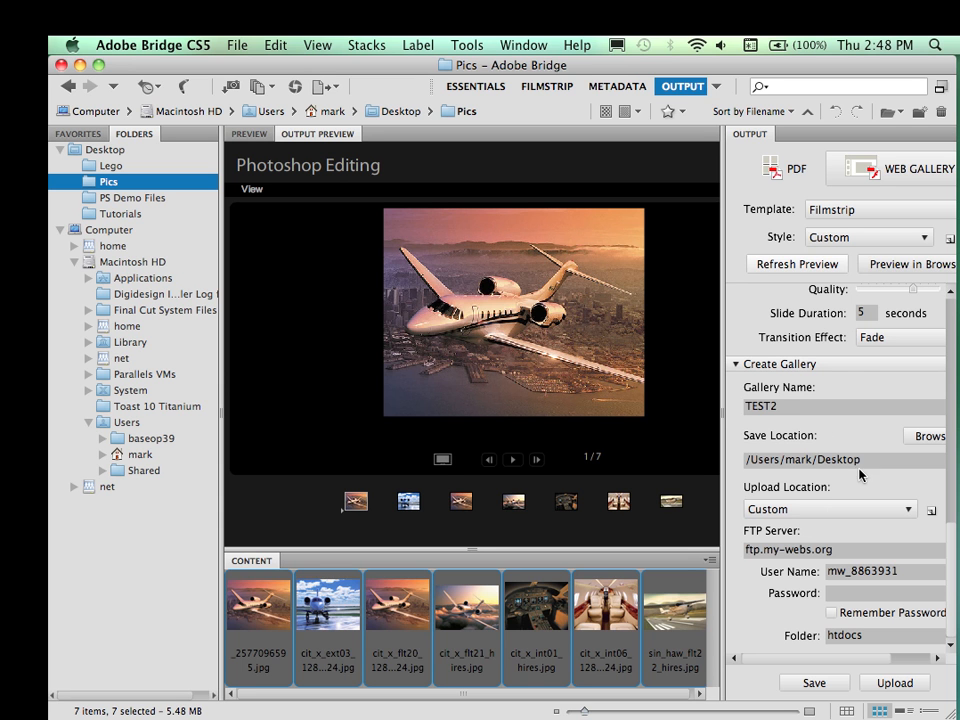
pyautogui.moveTo(822, 452)
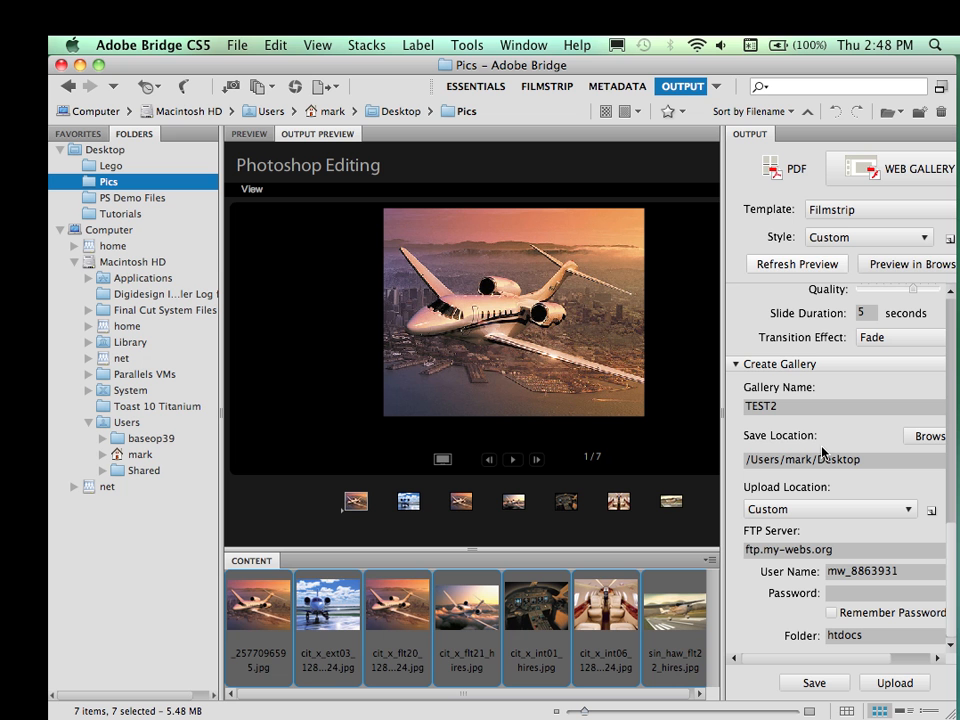
pyautogui.moveTo(826, 460)
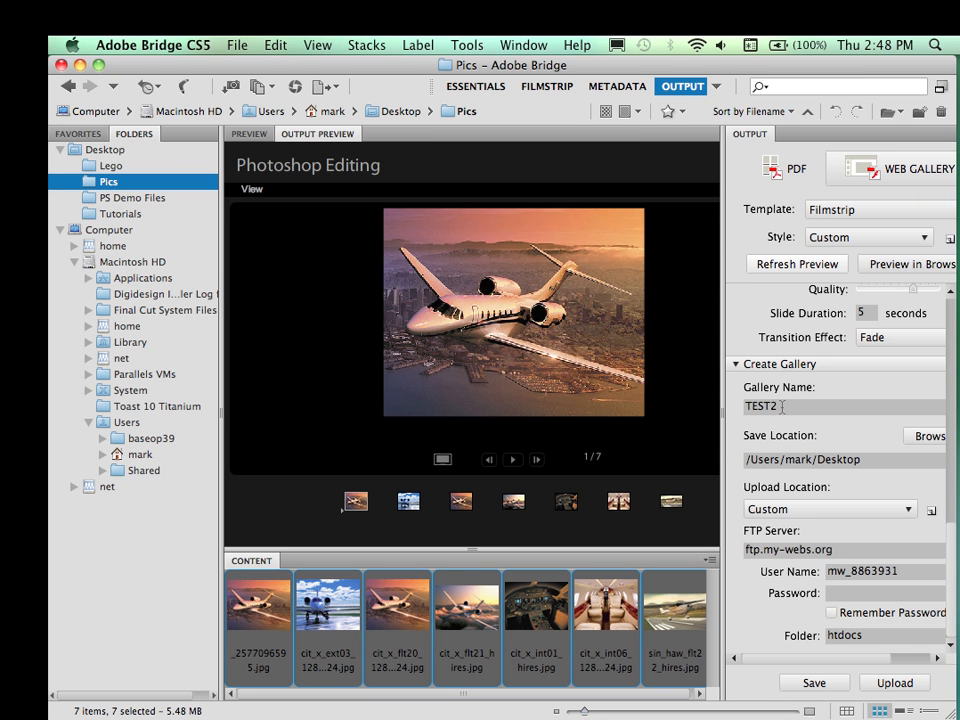
# Step: Rename the gallery from TEST2 to PS, keeping the /Users/mark/Desktop save location
pyautogui.click(845, 406)
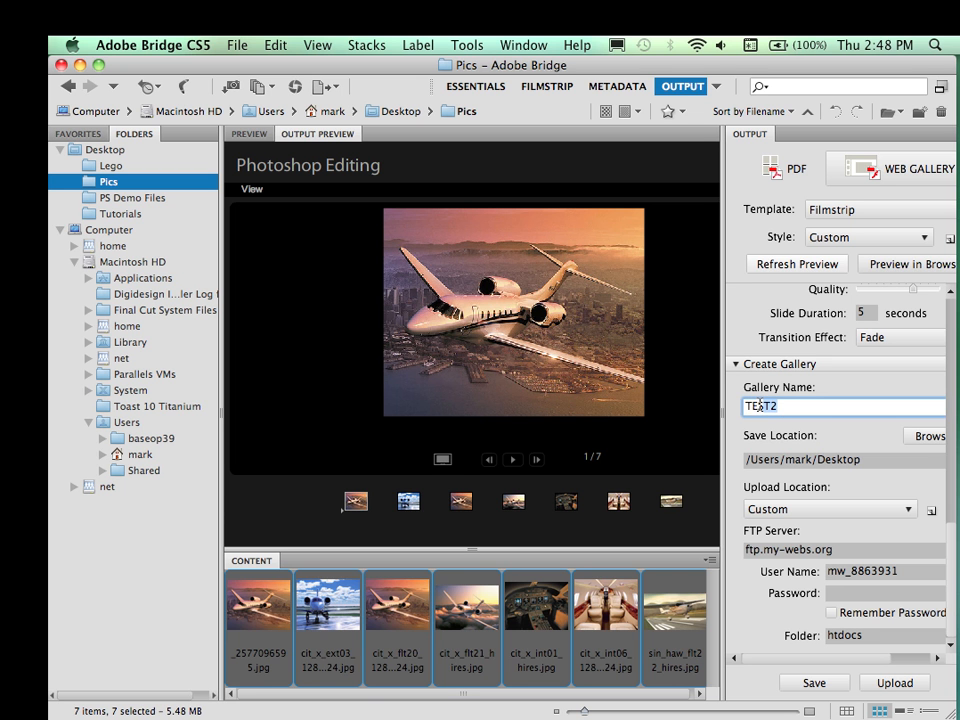
pyautogui.write('PS')
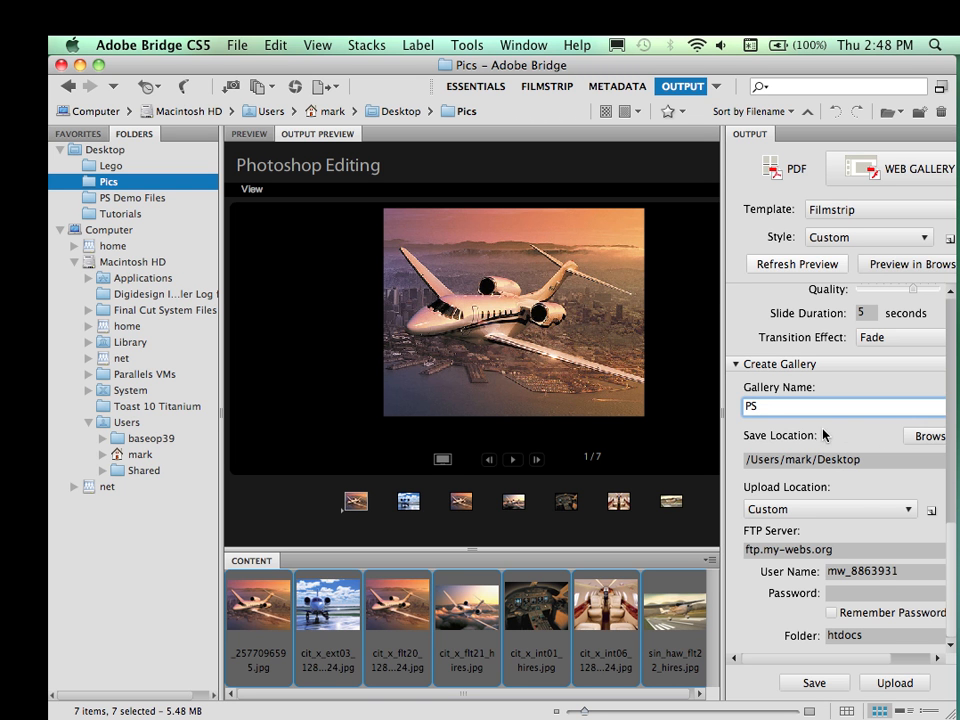
pyautogui.moveTo(893, 650)
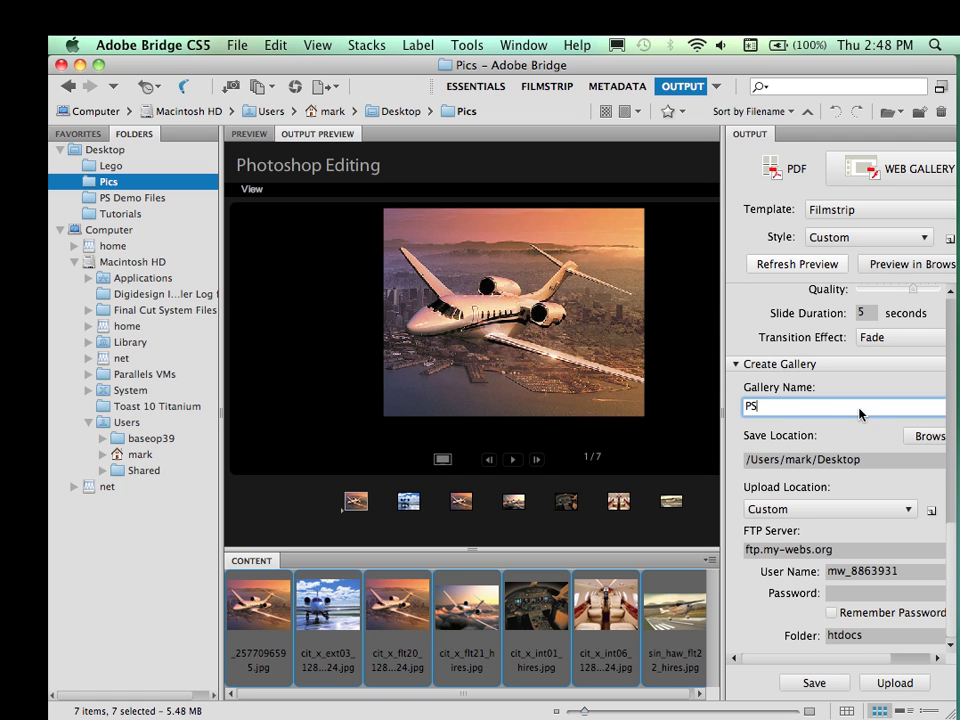
pyautogui.moveTo(840, 490)
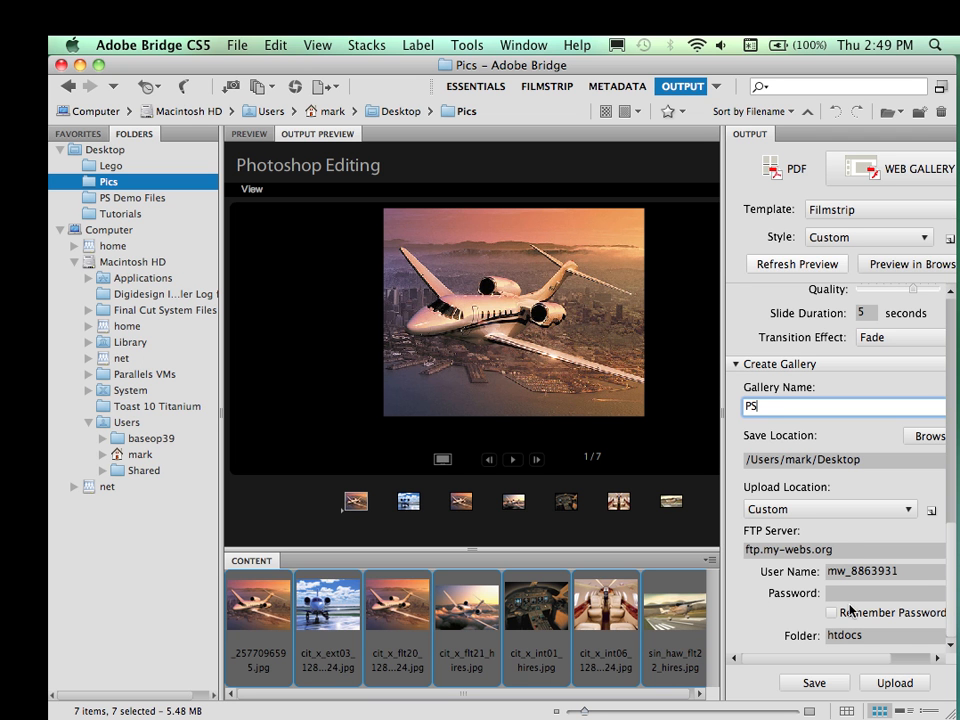
pyautogui.moveTo(800, 630)
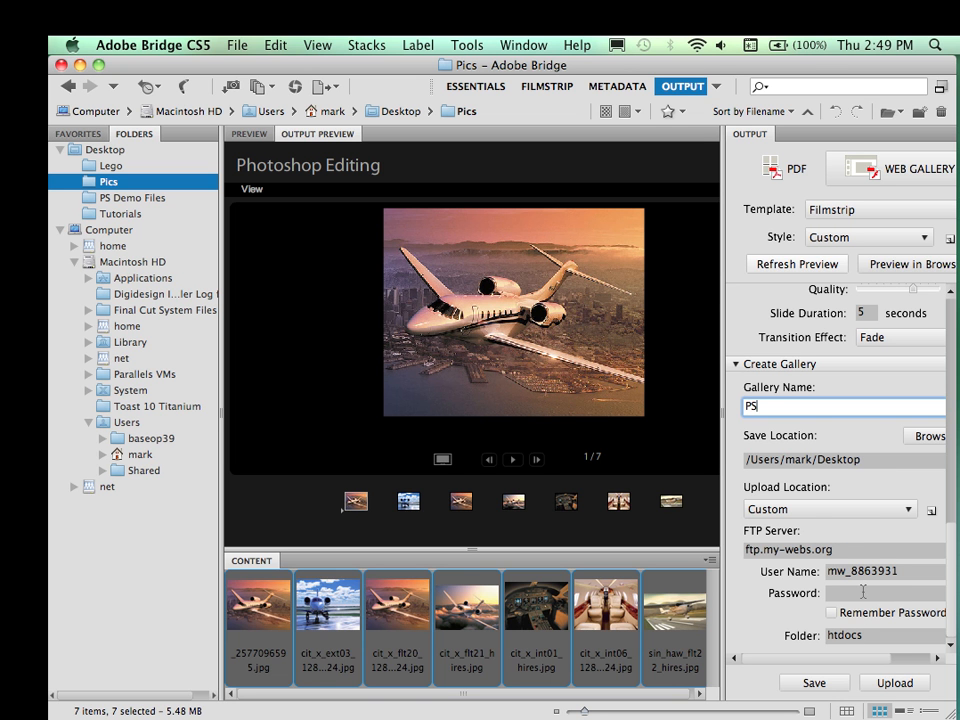
pyautogui.moveTo(843, 447)
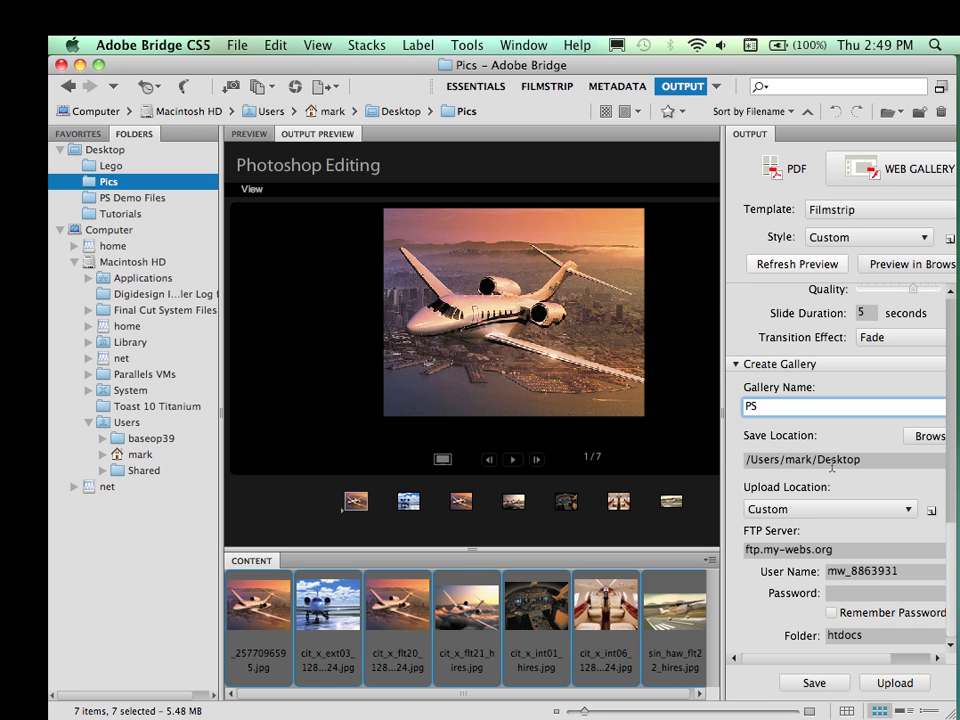
pyautogui.moveTo(818, 533)
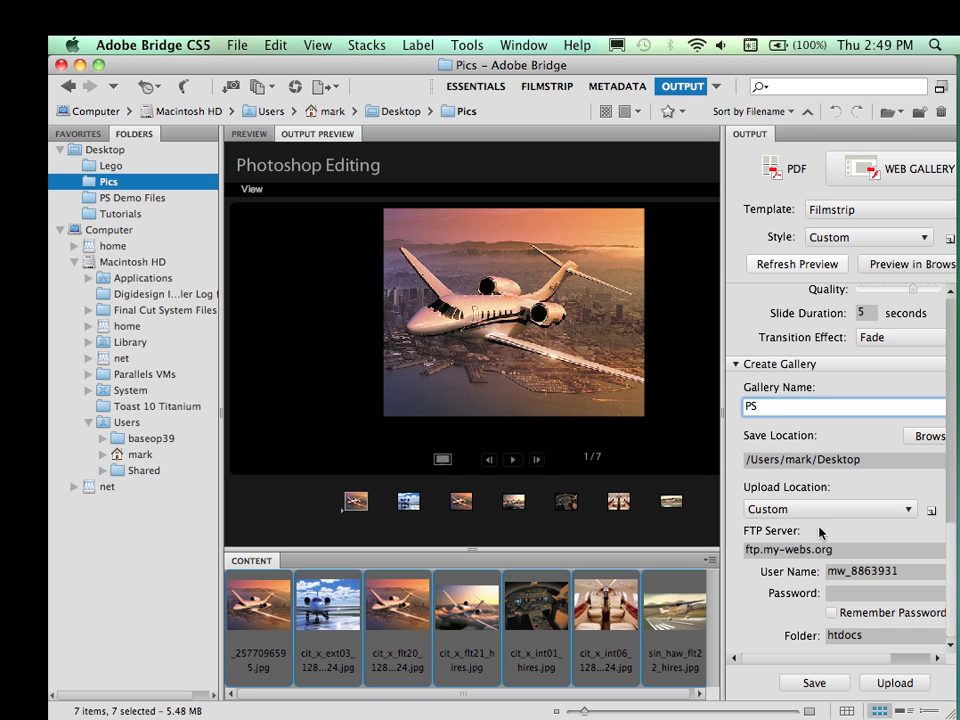
pyautogui.moveTo(825, 624)
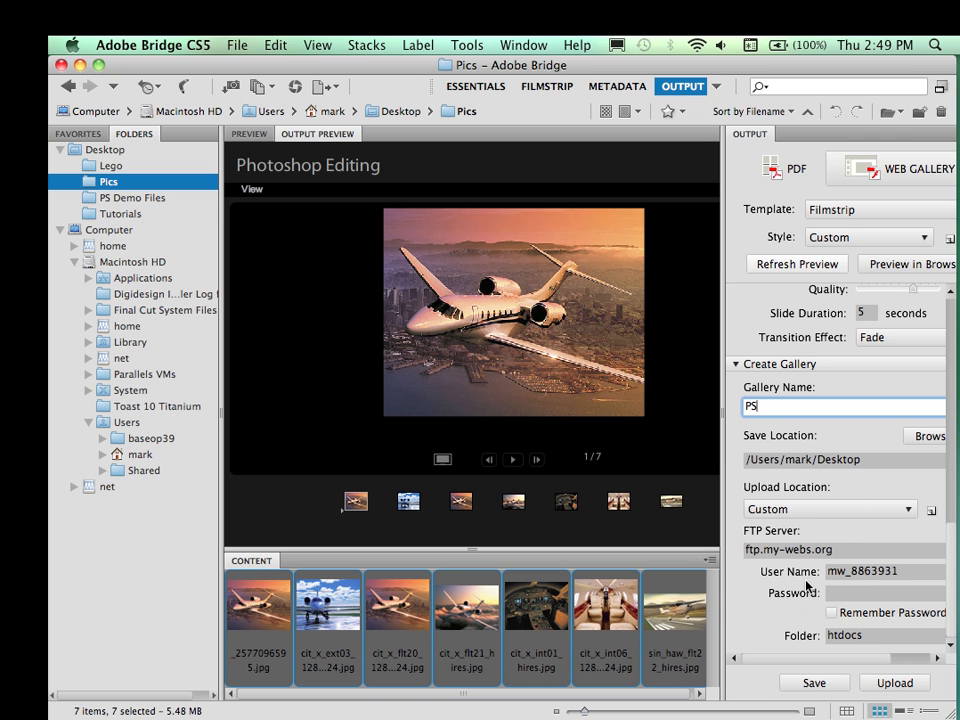
pyautogui.moveTo(818, 573)
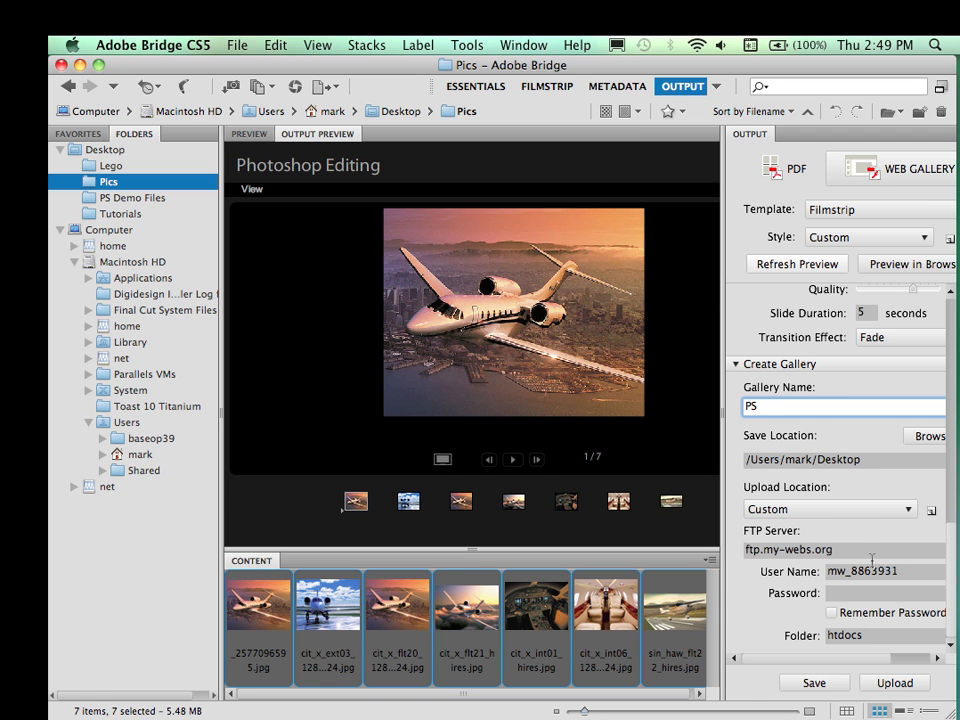
pyautogui.moveTo(870, 560)
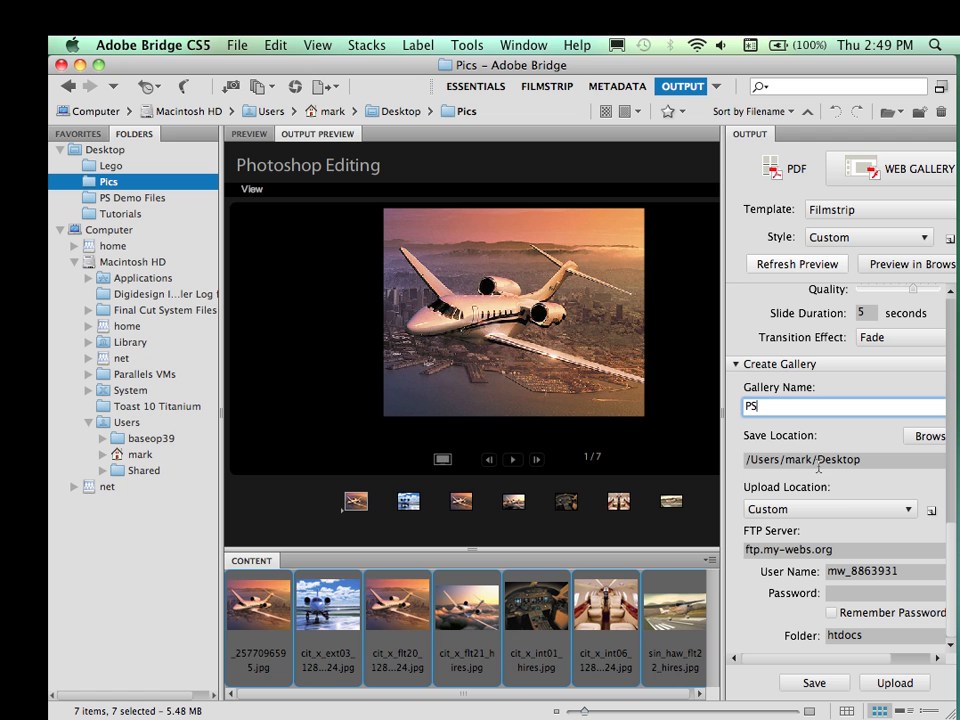
pyautogui.moveTo(855, 475)
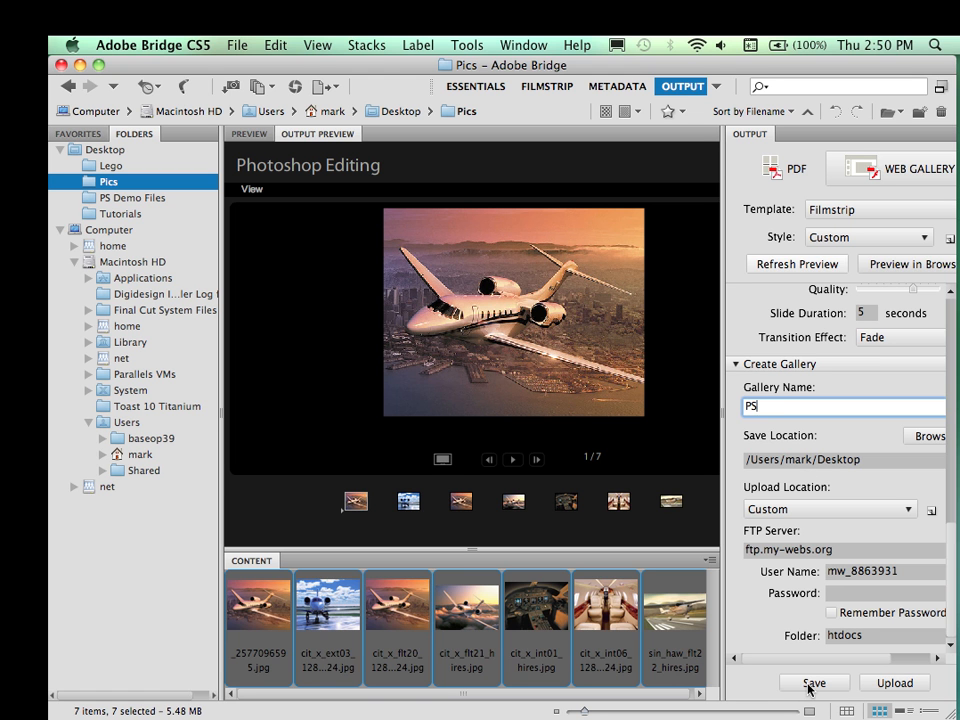
# Step: Save the PS gallery to the Desktop and dismiss the 'Gallery created' confirmation
pyautogui.click(814, 683)
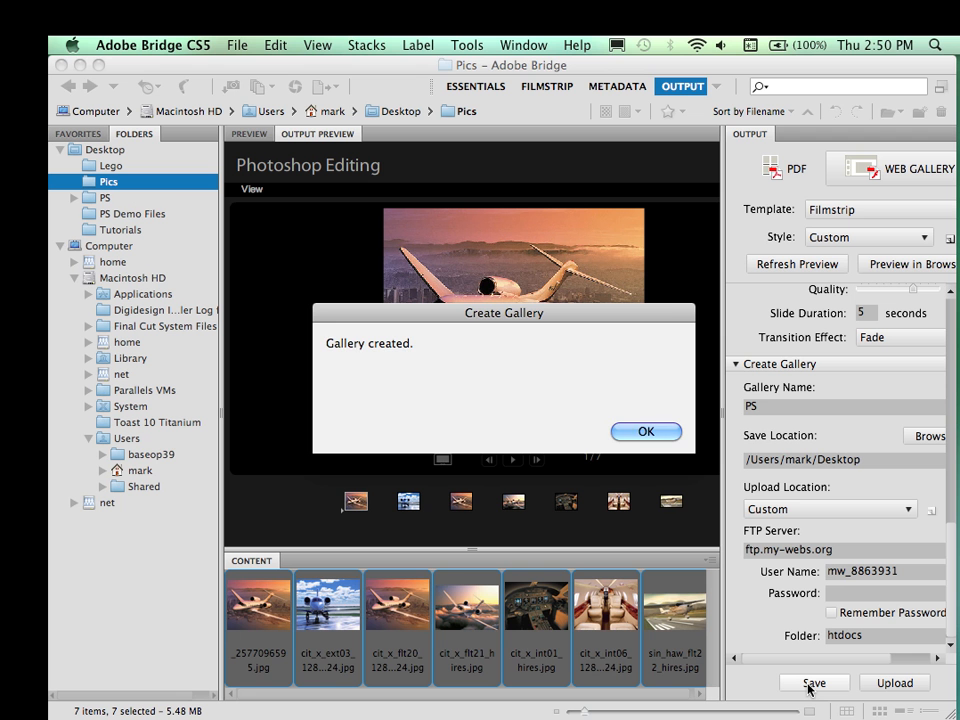
pyautogui.click(646, 431)
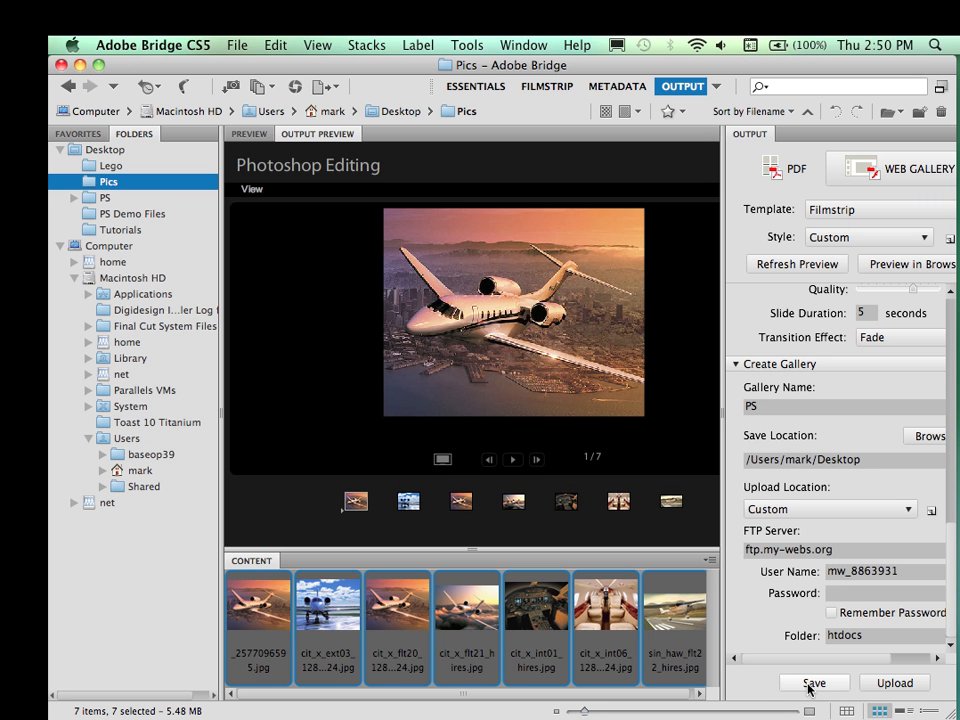
pyautogui.moveTo(492, 288)
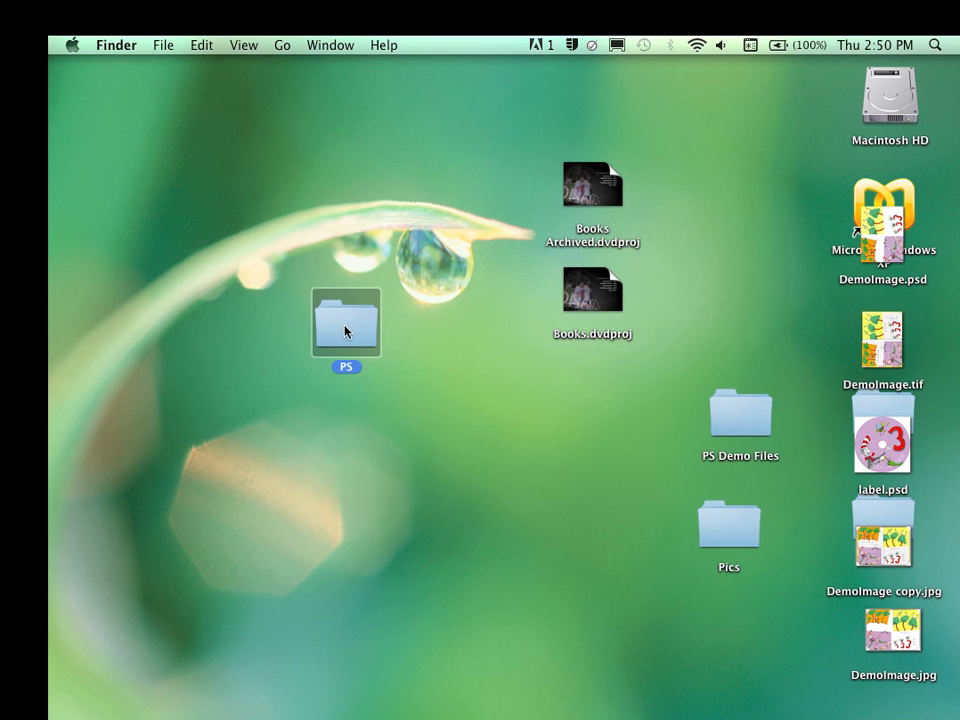
# Step: Move the PS folder up the desktop, open it, and open index.html in Firefox
pyautogui.moveTo(346, 323); pyautogui.dragTo(393, 218)
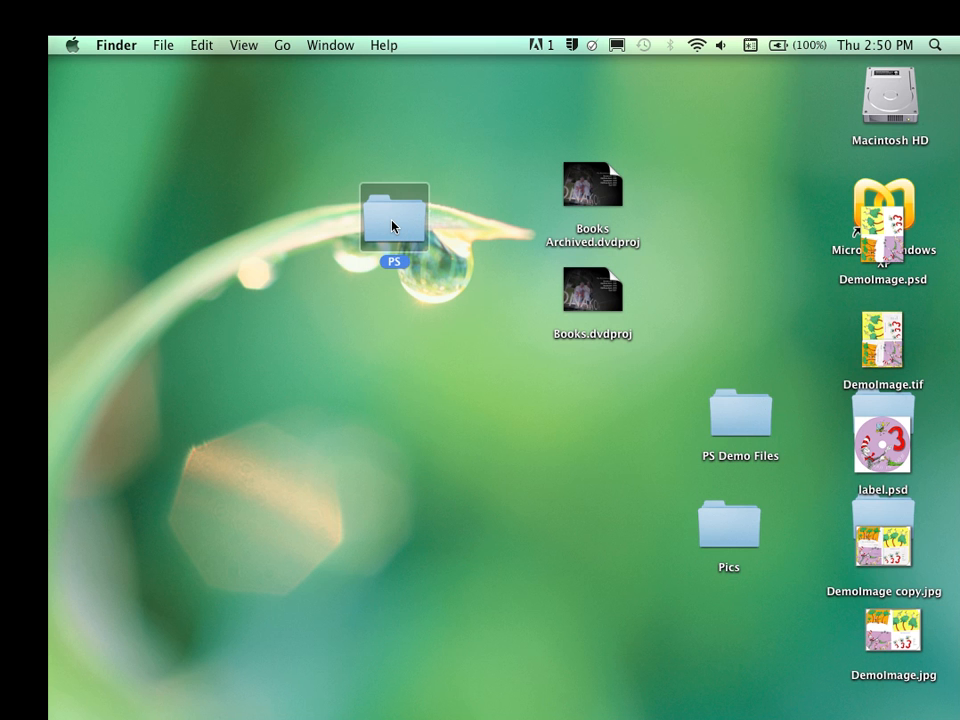
pyautogui.doubleClick(394, 214)
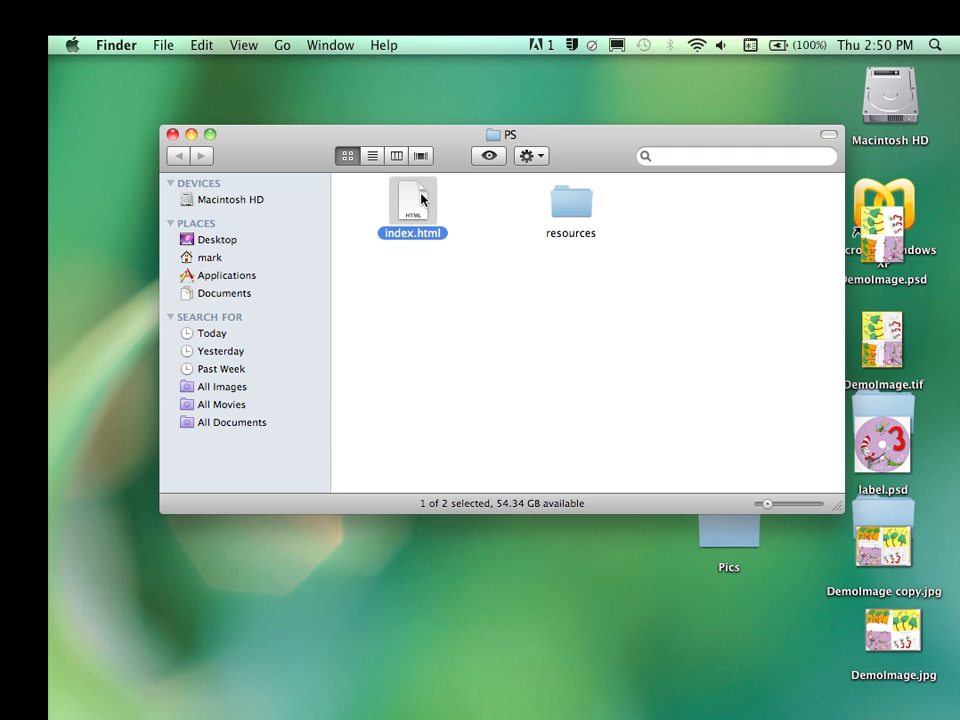
pyautogui.rightClick(412, 205)
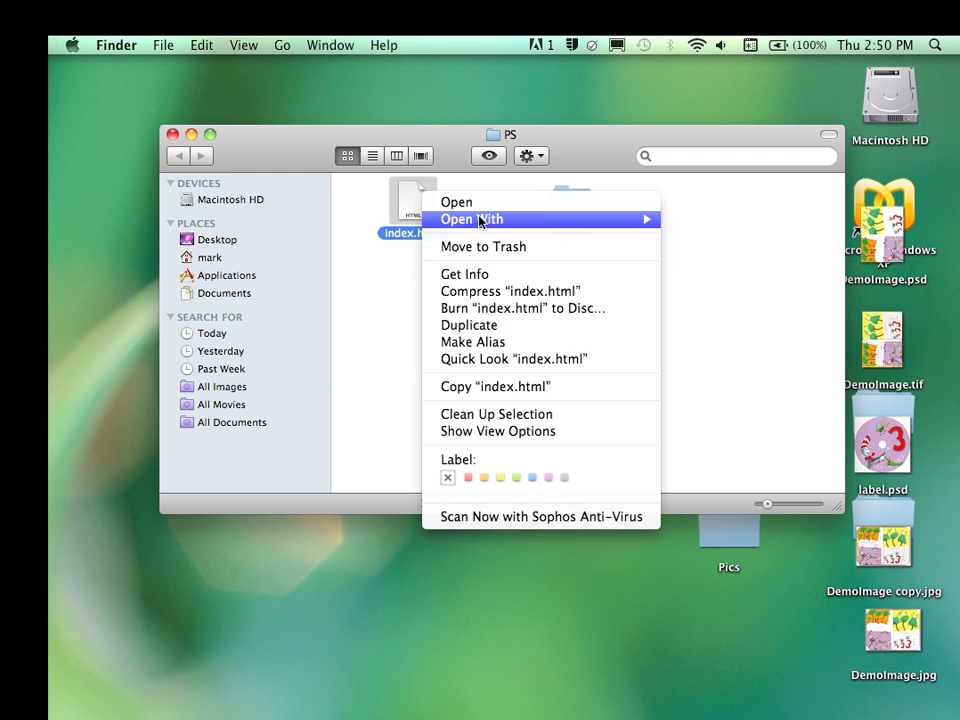
pyautogui.click(471, 219)
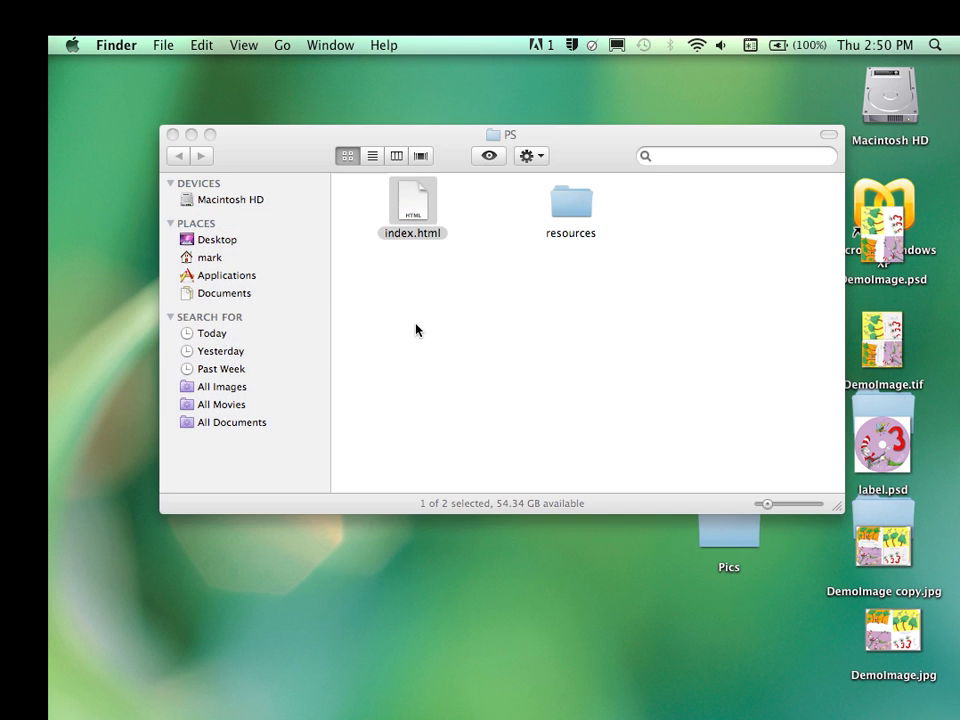
pyautogui.doubleClick(413, 200)
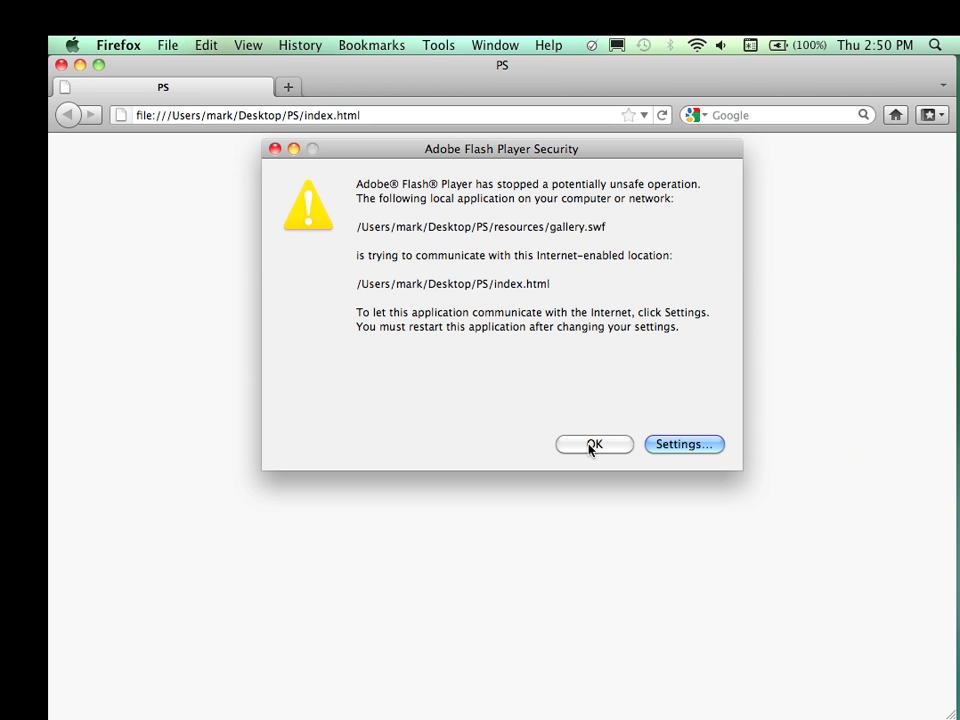
# Step: Dismiss the Adobe Flash Player security warning to view the Photoshop Editing gallery
pyautogui.click(594, 444)
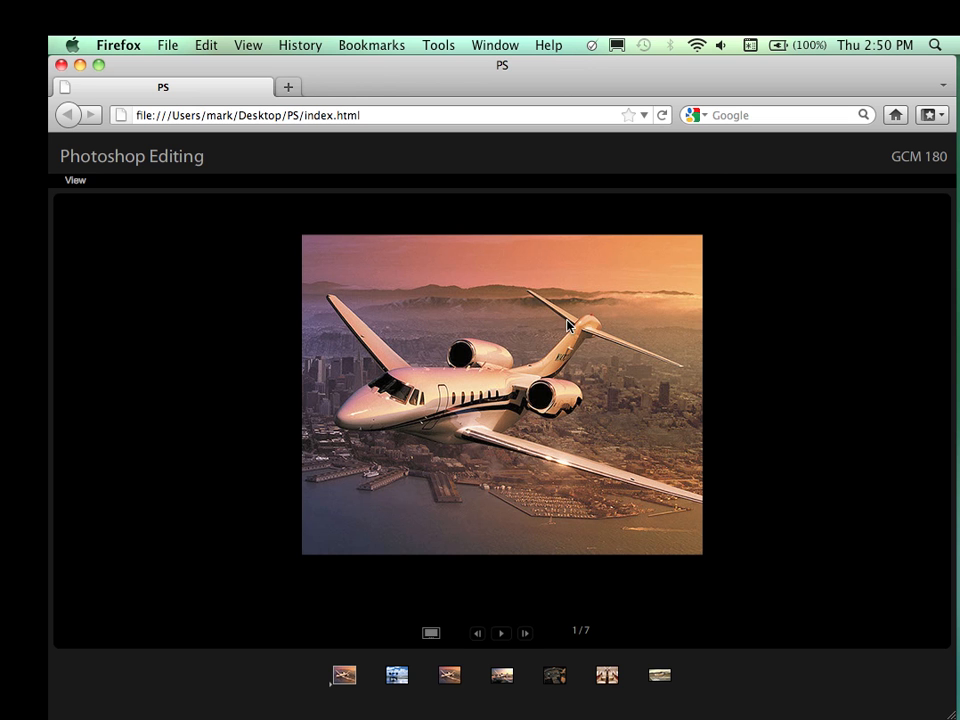
pyautogui.moveTo(390, 480)
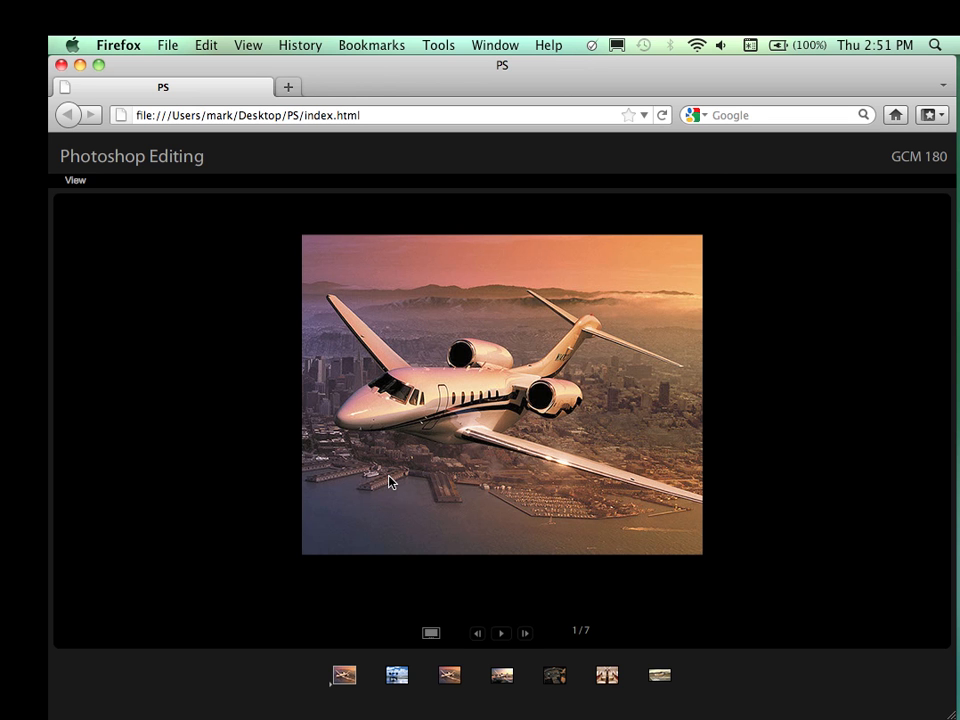